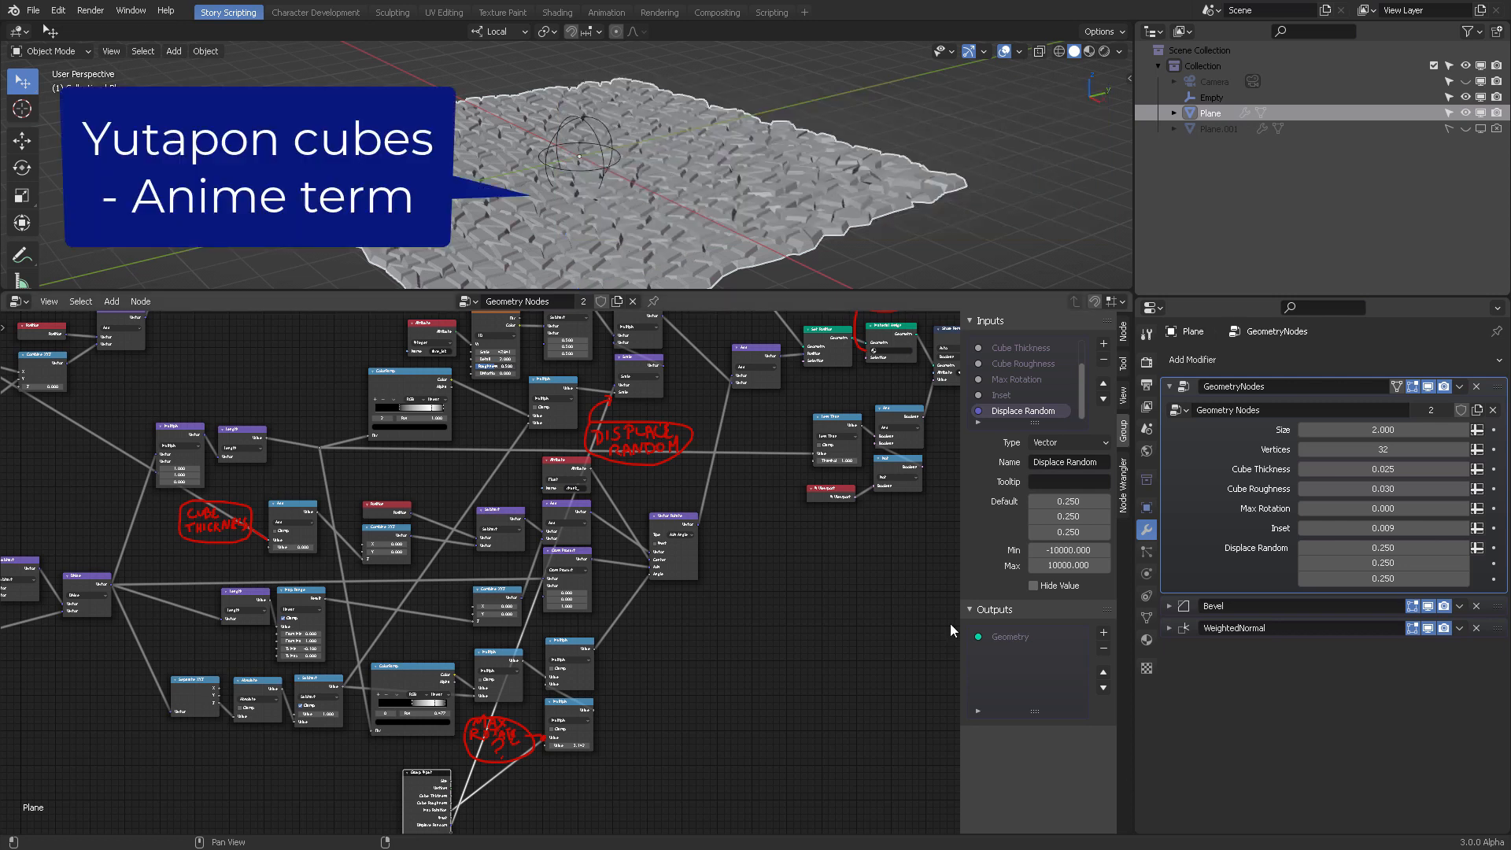
mouse_move(788, 597)
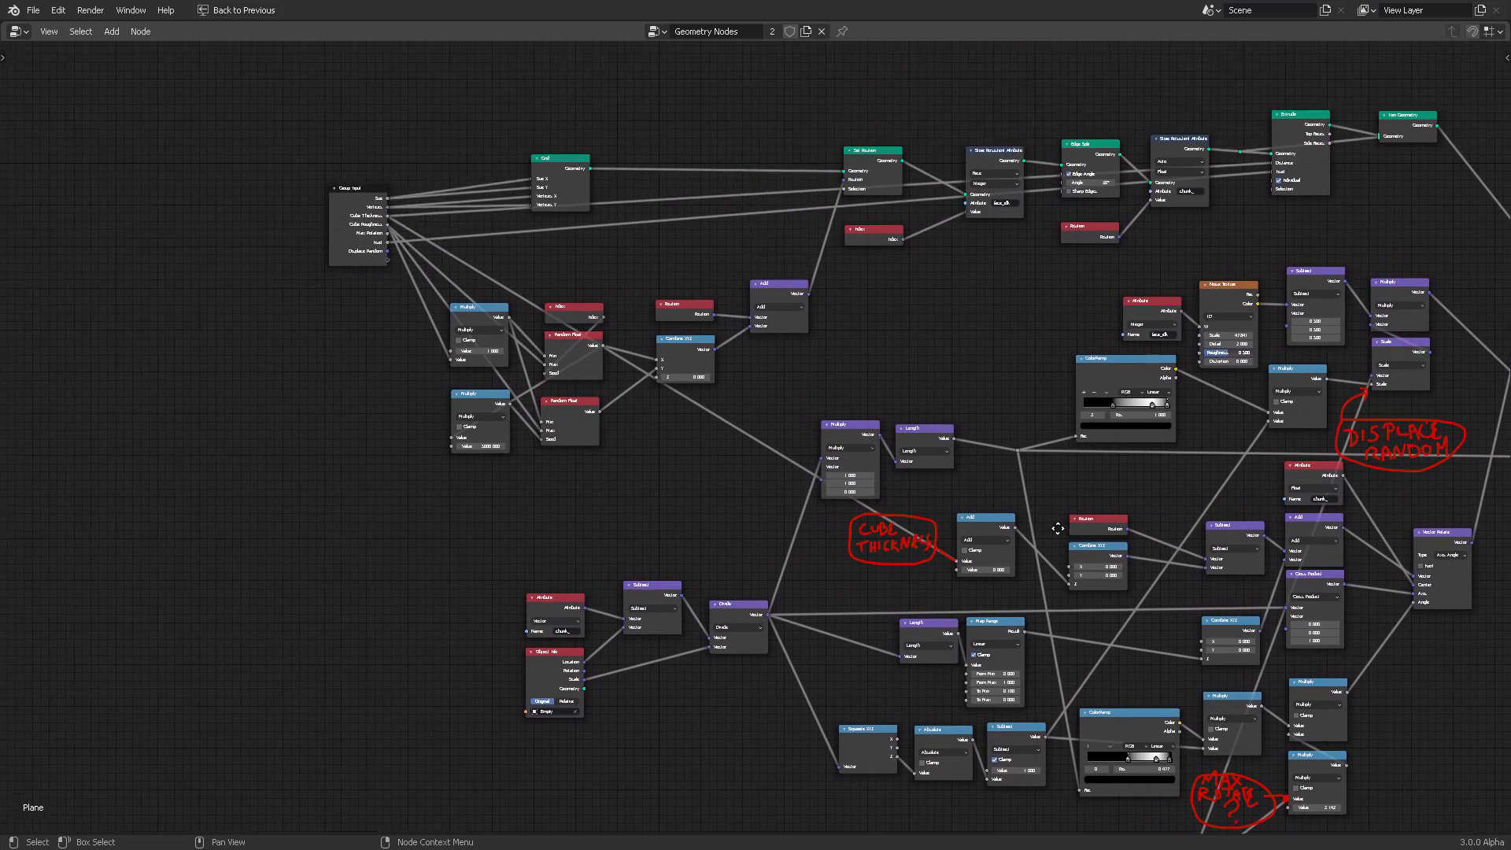
- Zoom the maximized node editor to survey the full Yutapon cubes tree from Group Input
scroll(up, 3)
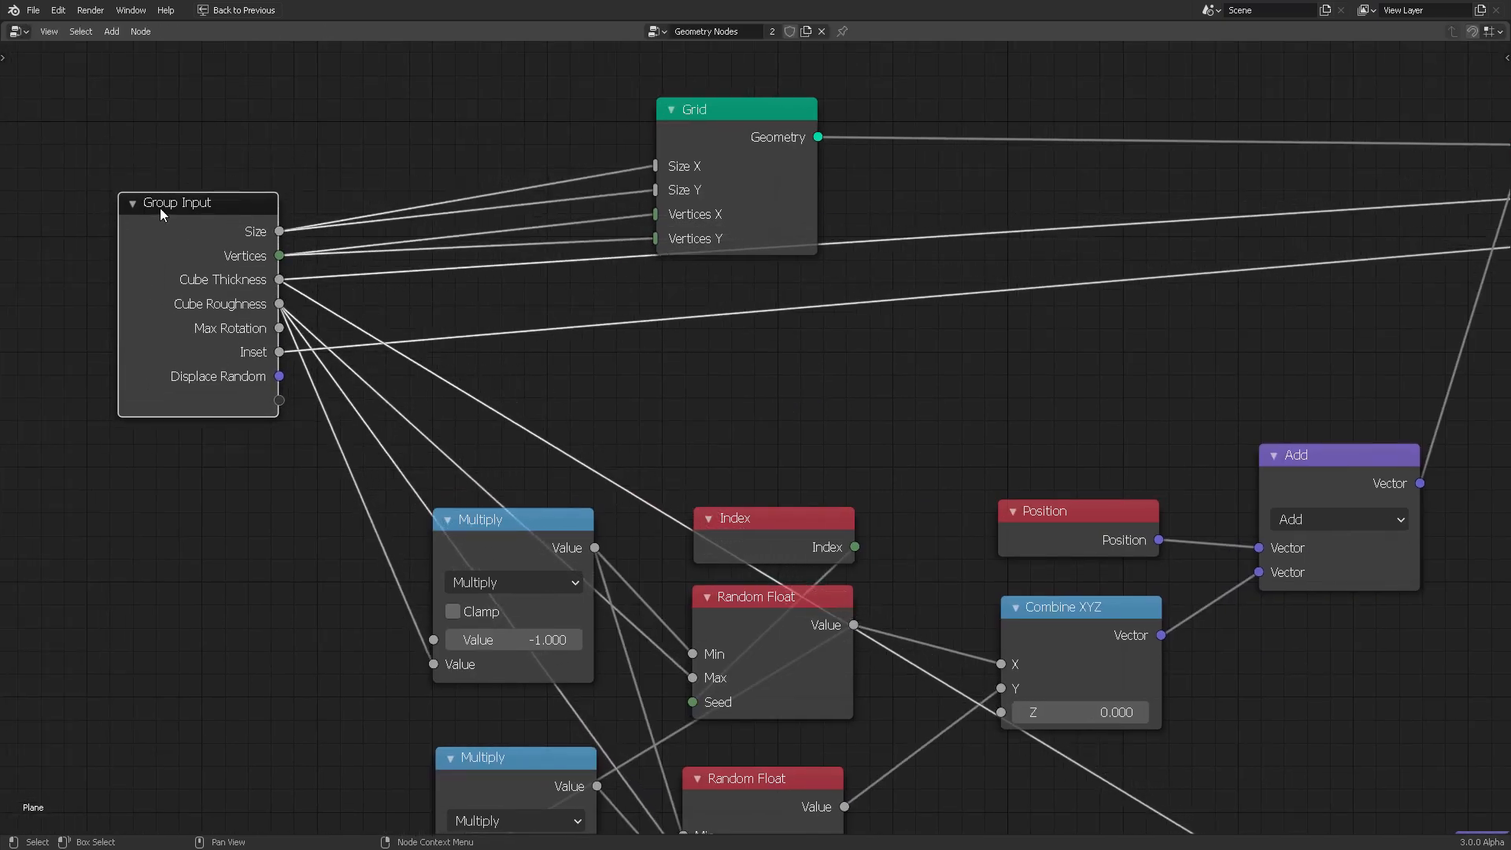
mouse_move(201, 291)
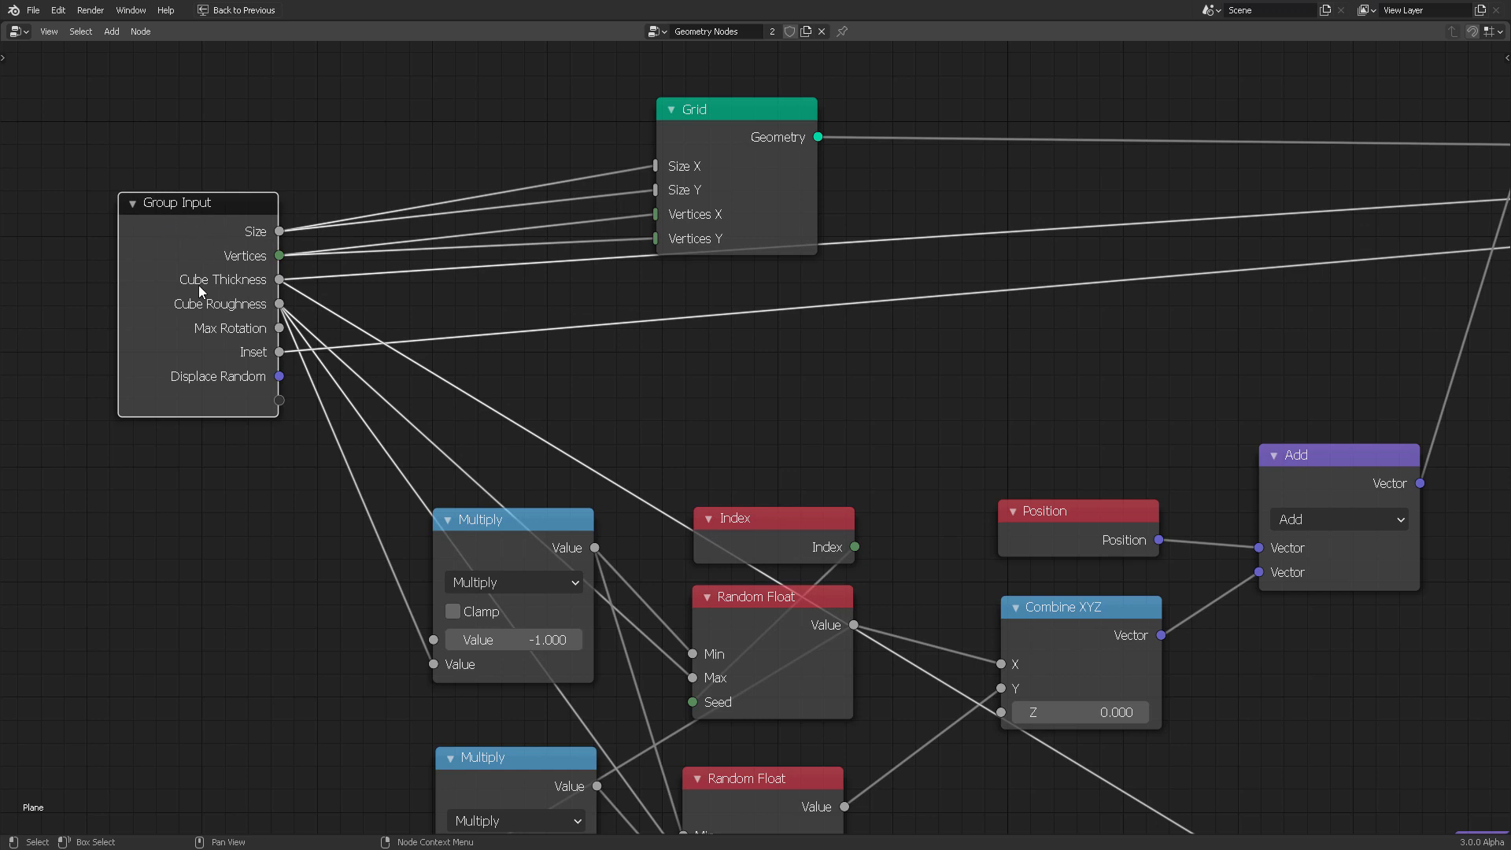
- Inspect and dismiss the Group Input context menu, then shift the node slightly right
right_click(203, 289)
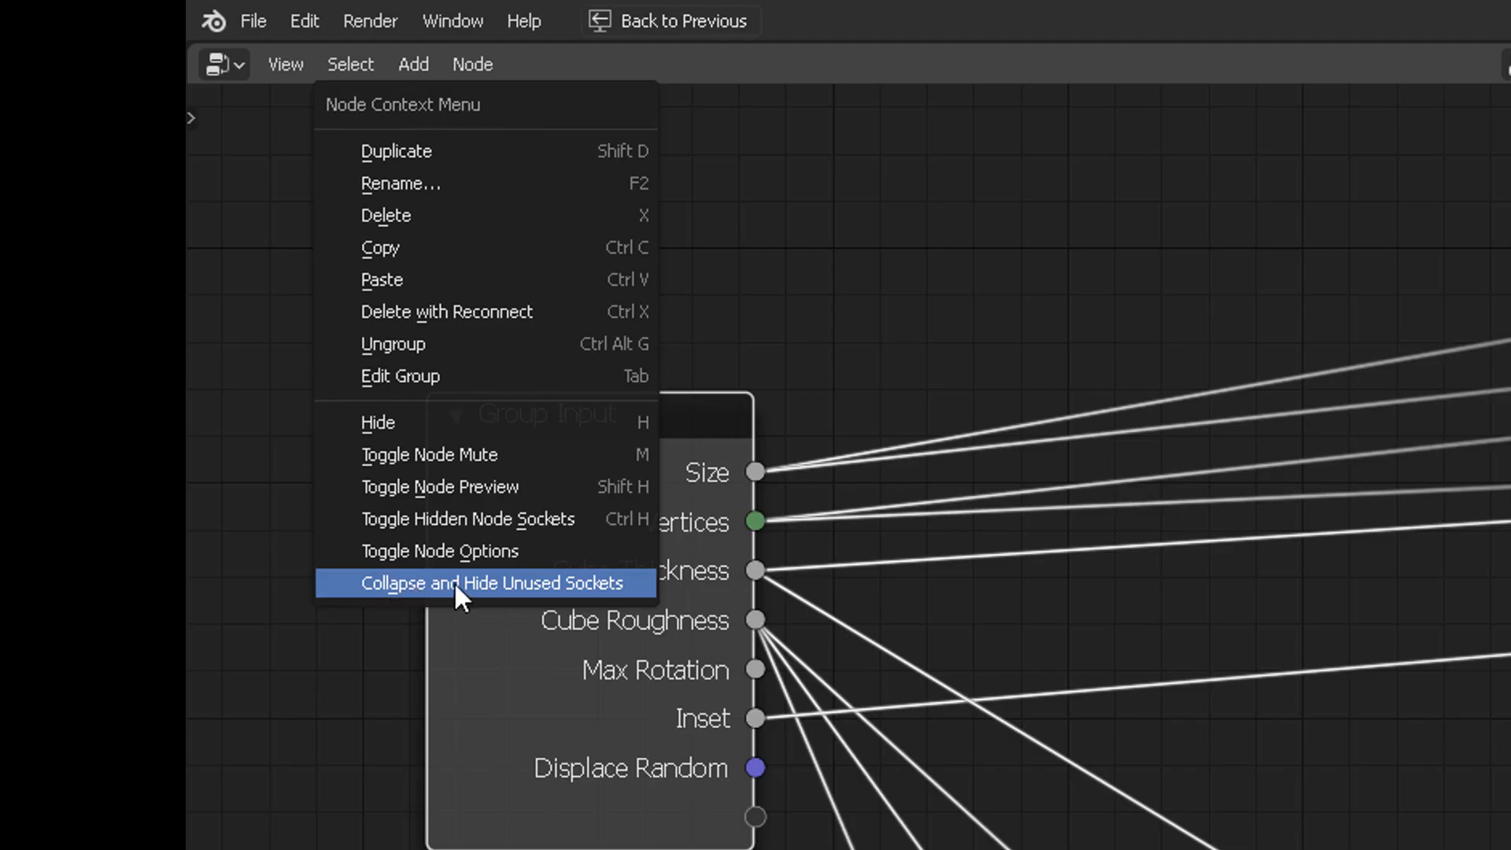
mouse_move(793, 626)
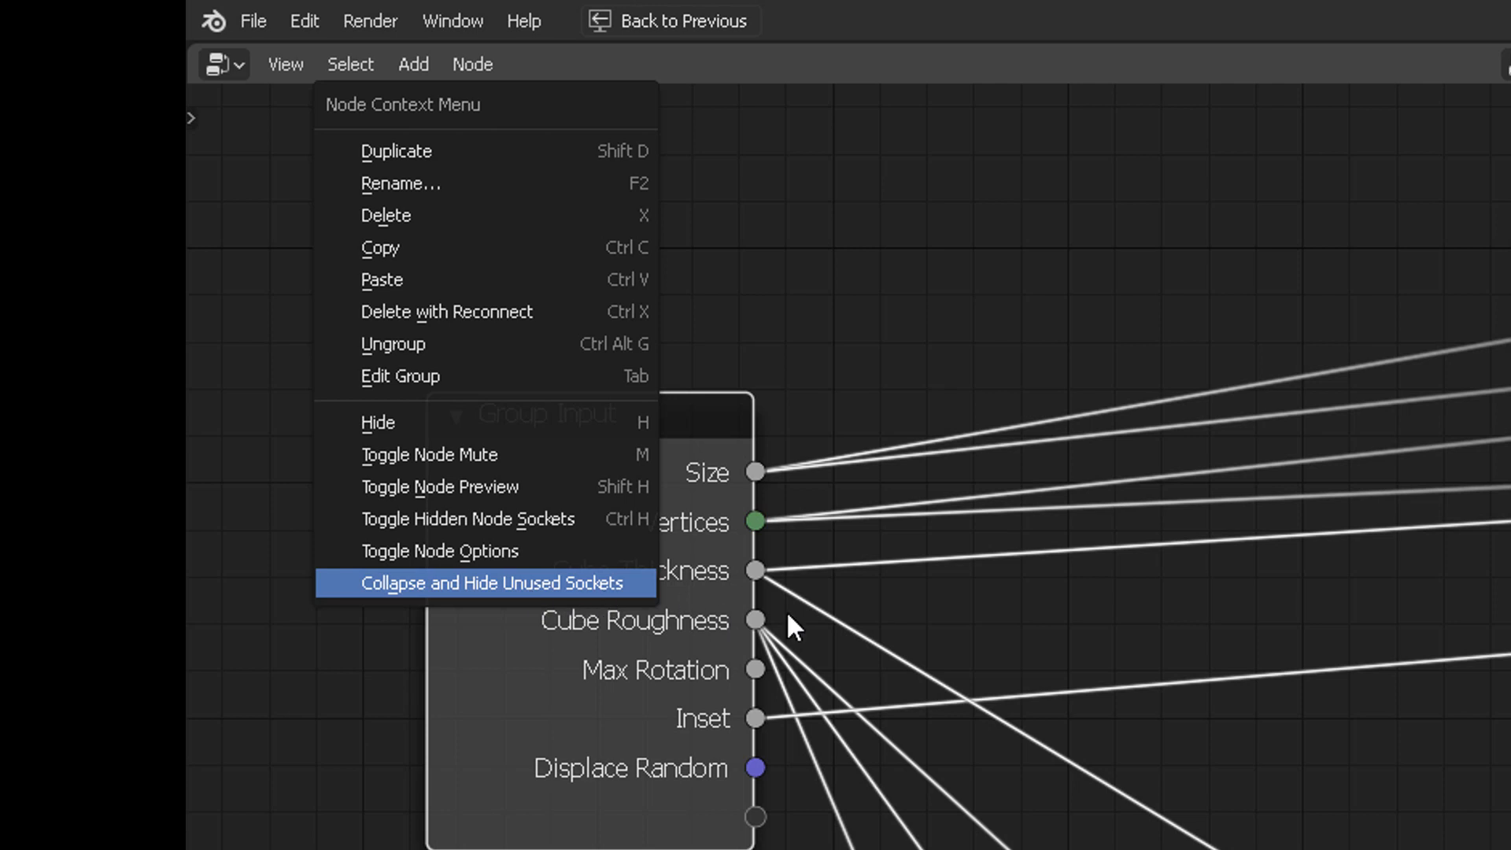
click(491, 582)
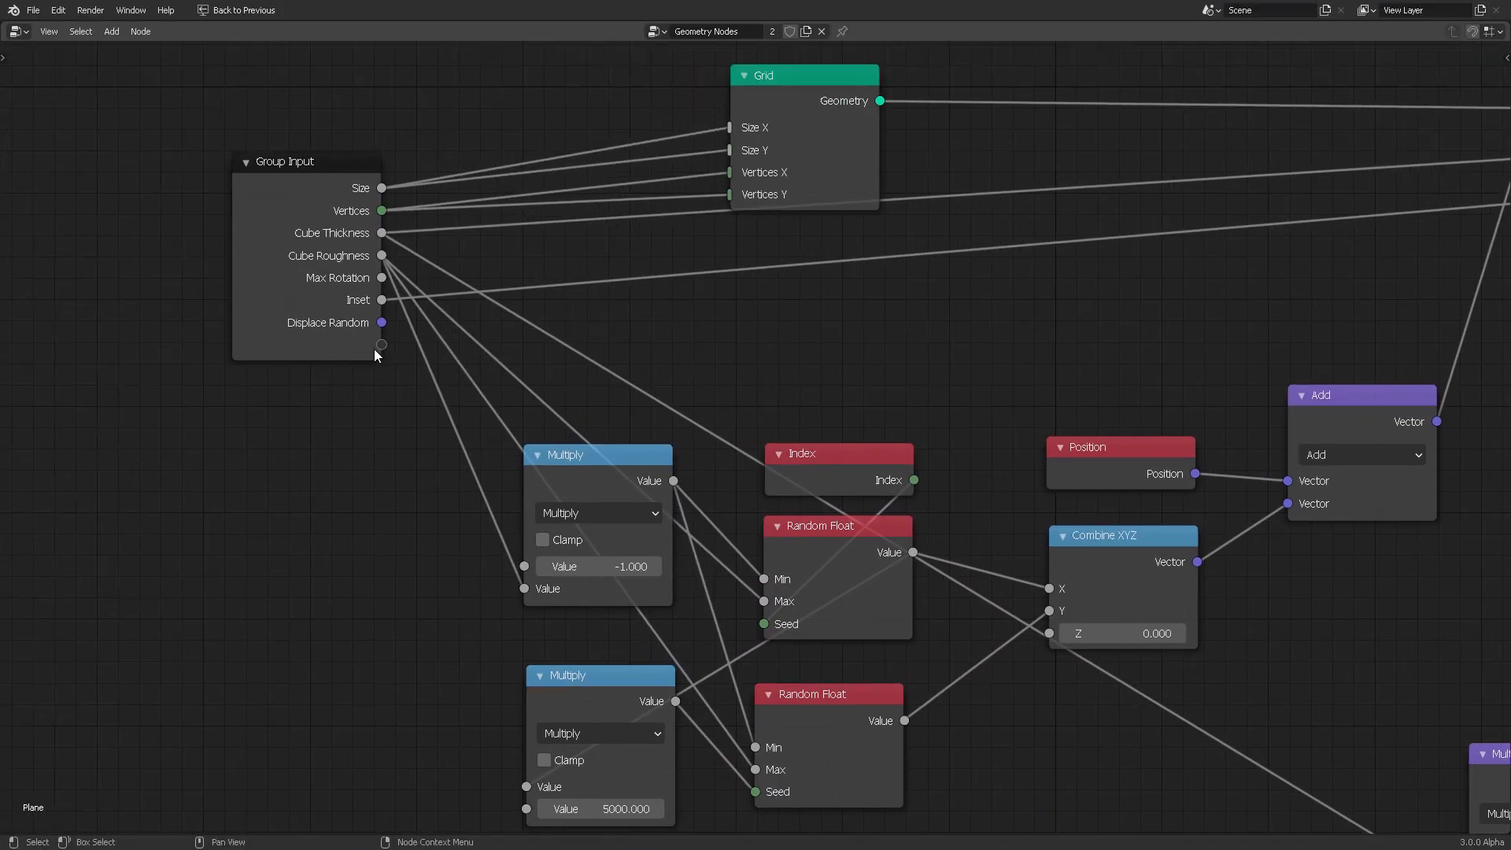
mouse_move(321, 317)
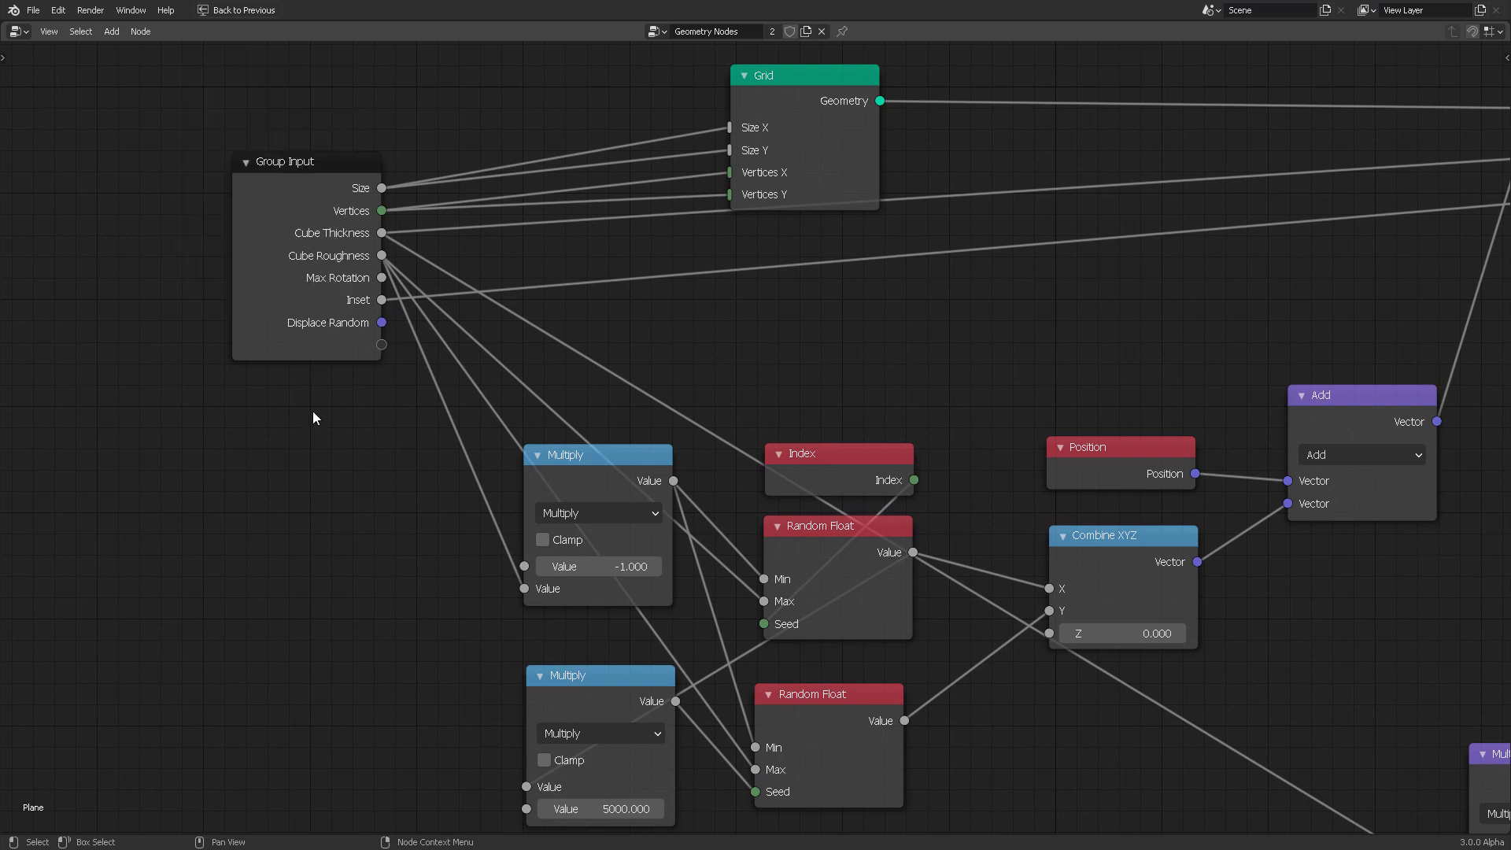
drag(308, 160, 333, 159)
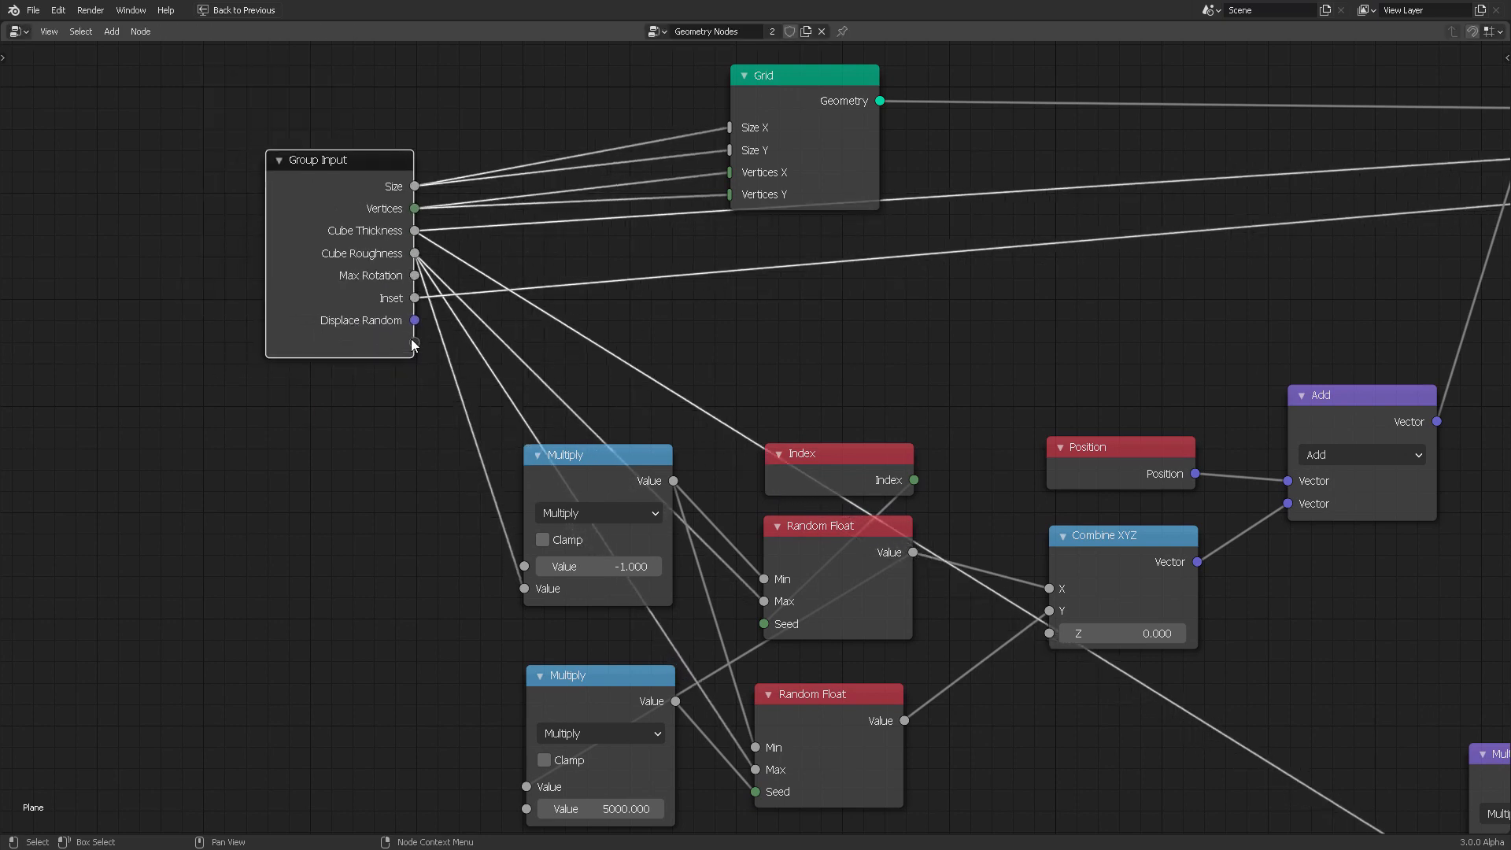
scroll(down, 3)
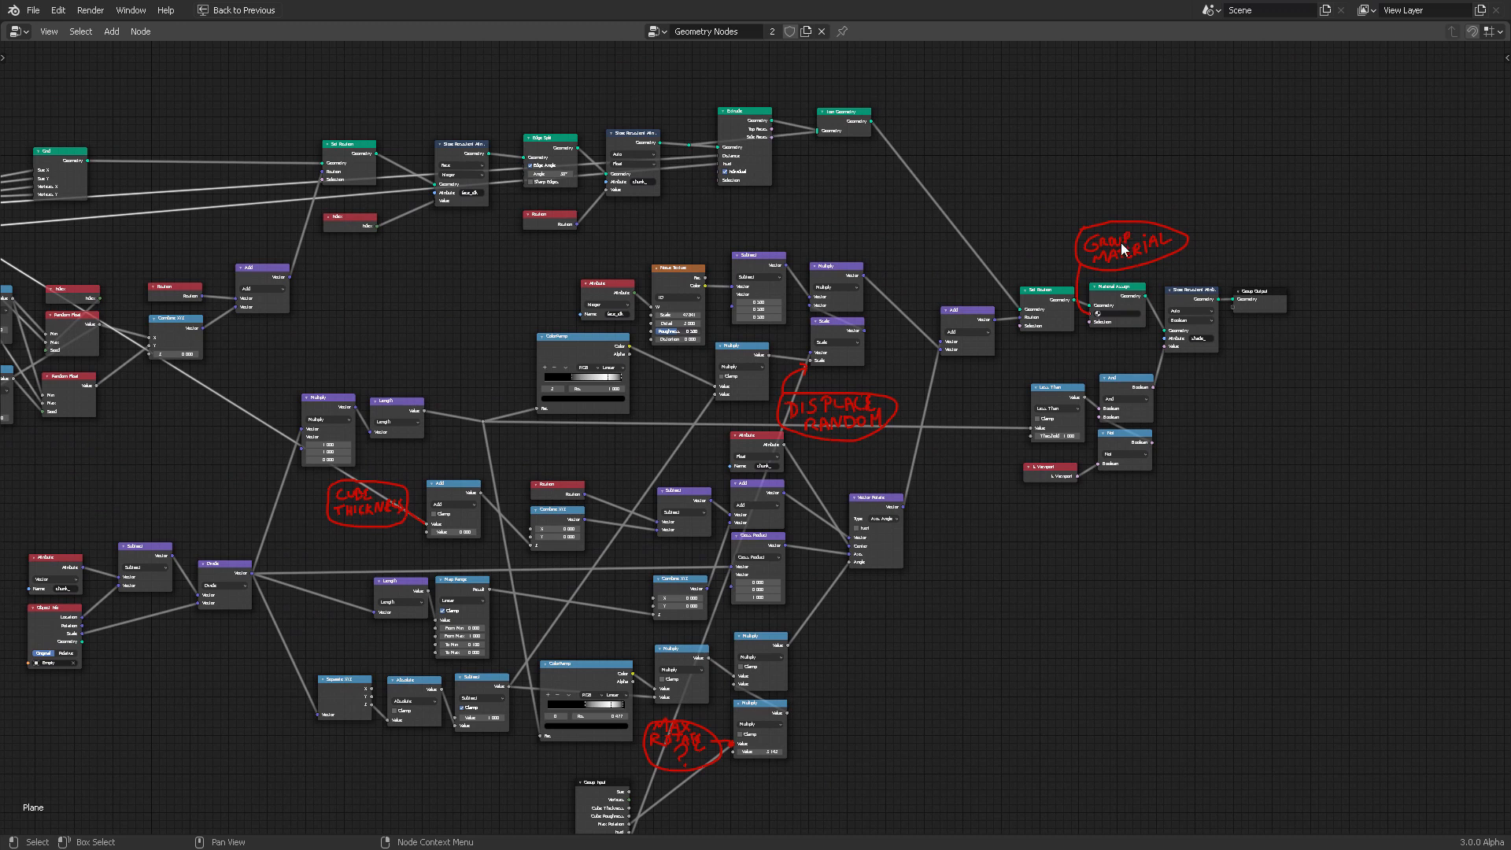
mouse_move(846, 418)
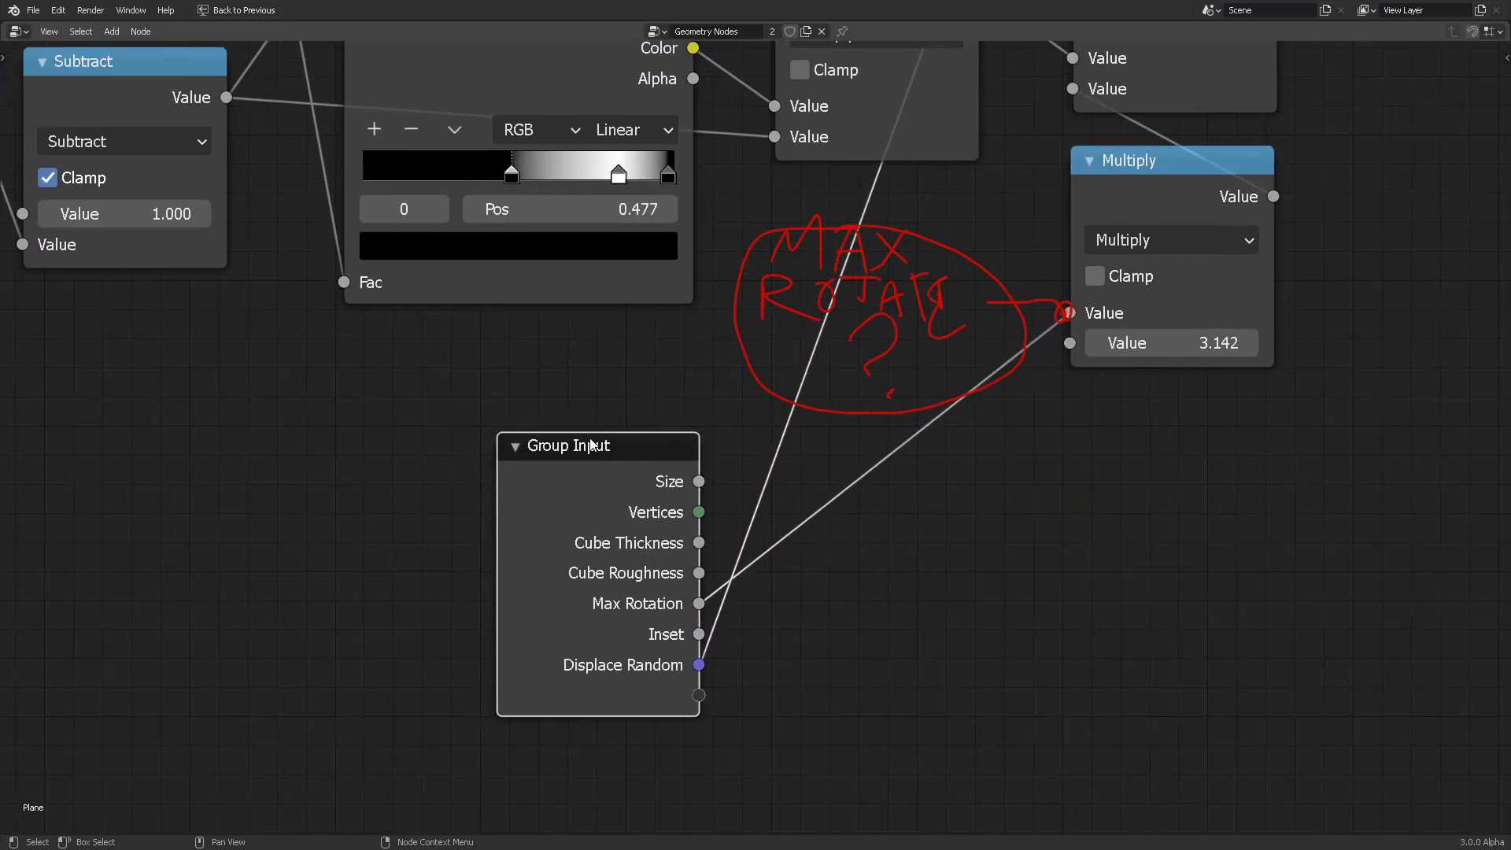
mouse_move(675, 634)
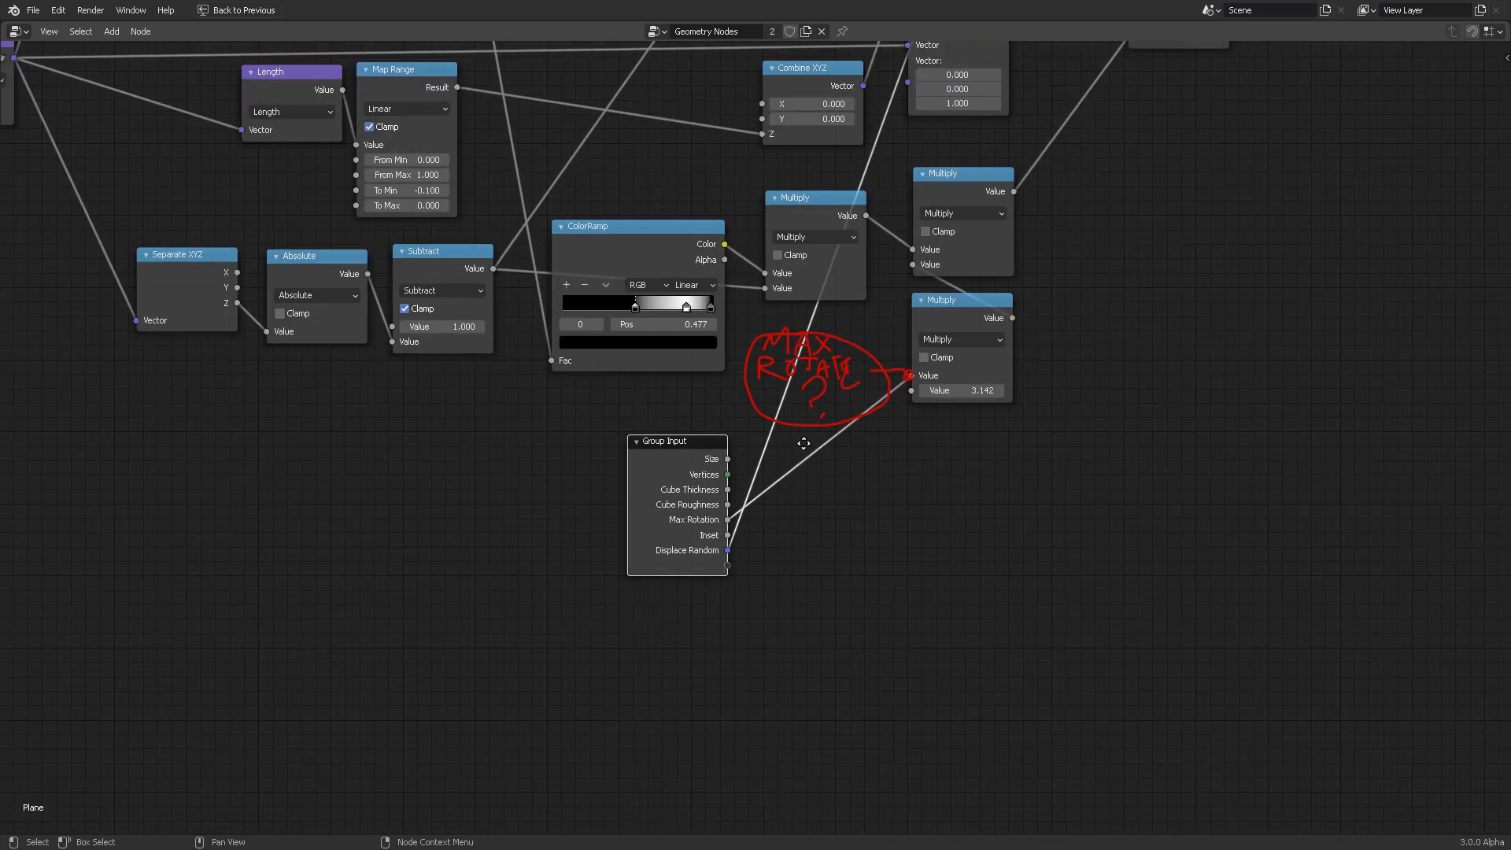
- Pan to the Group Output area and show the sidebar's Group inputs and outputs
scroll(down, 3)
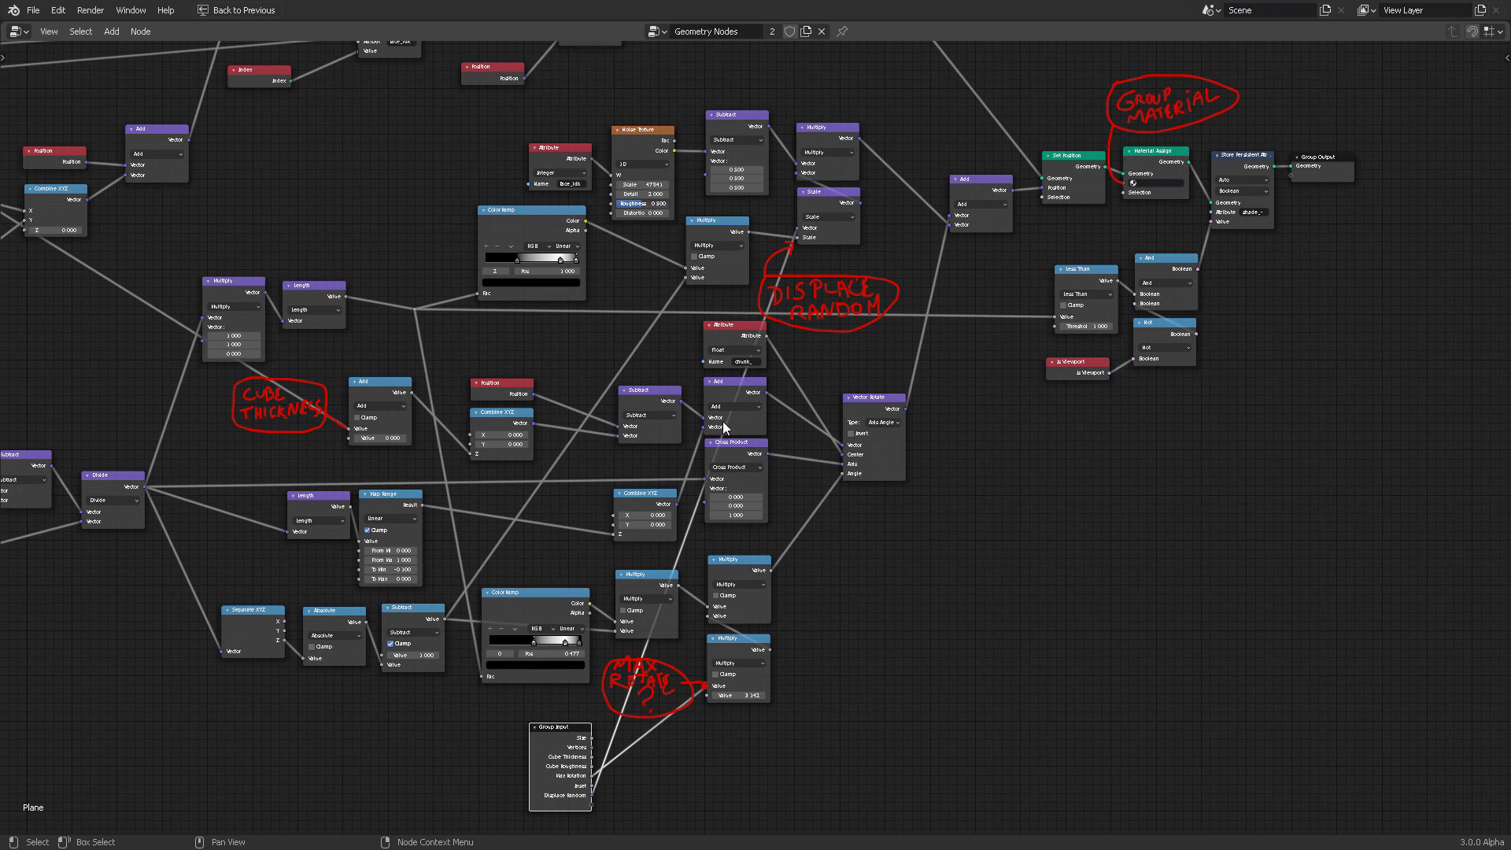
scroll(up, 3)
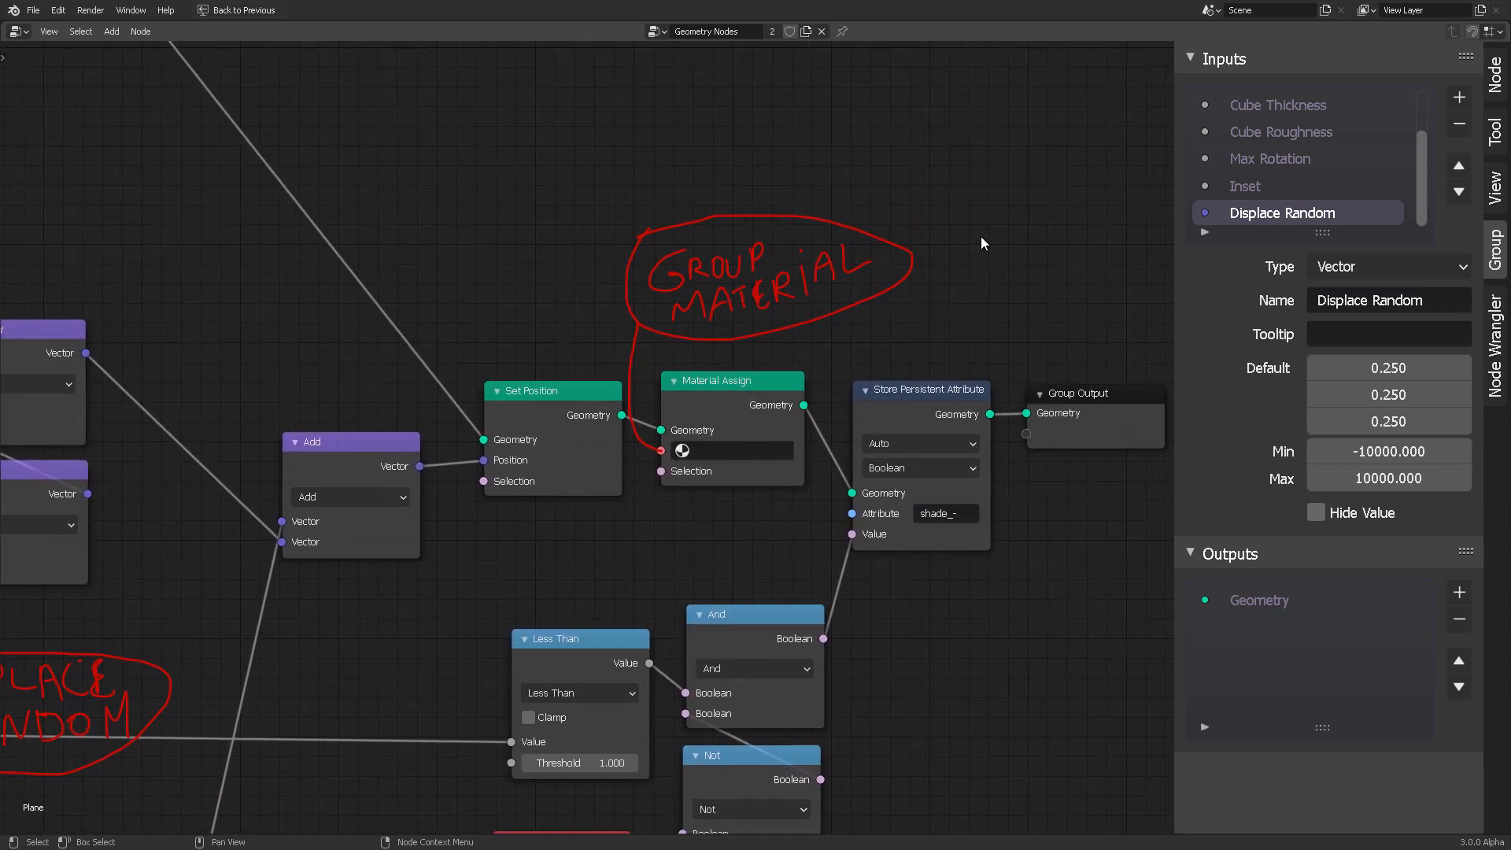
mouse_move(1034, 214)
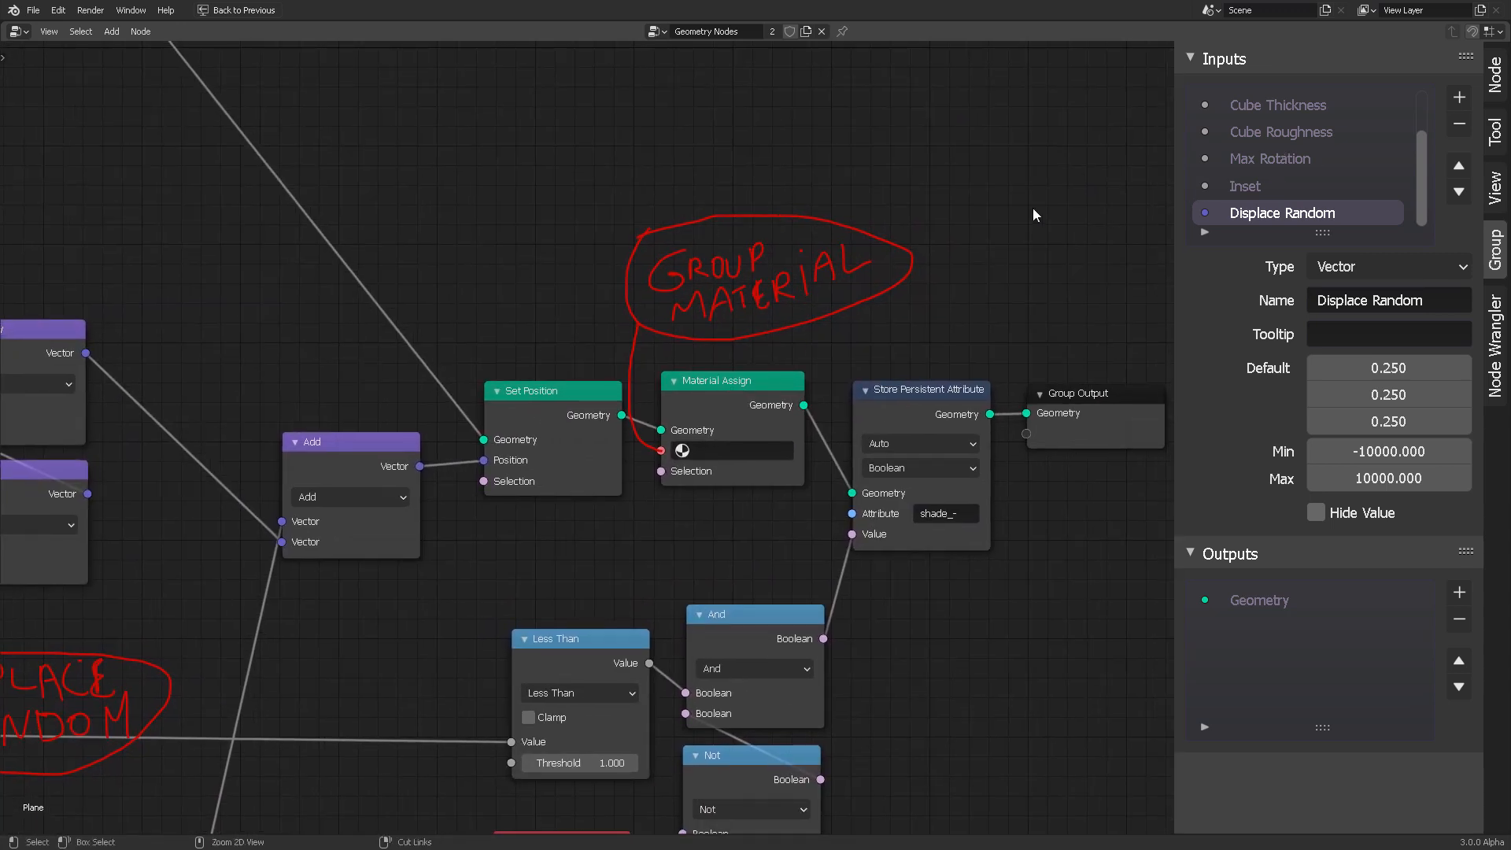
click(228, 10)
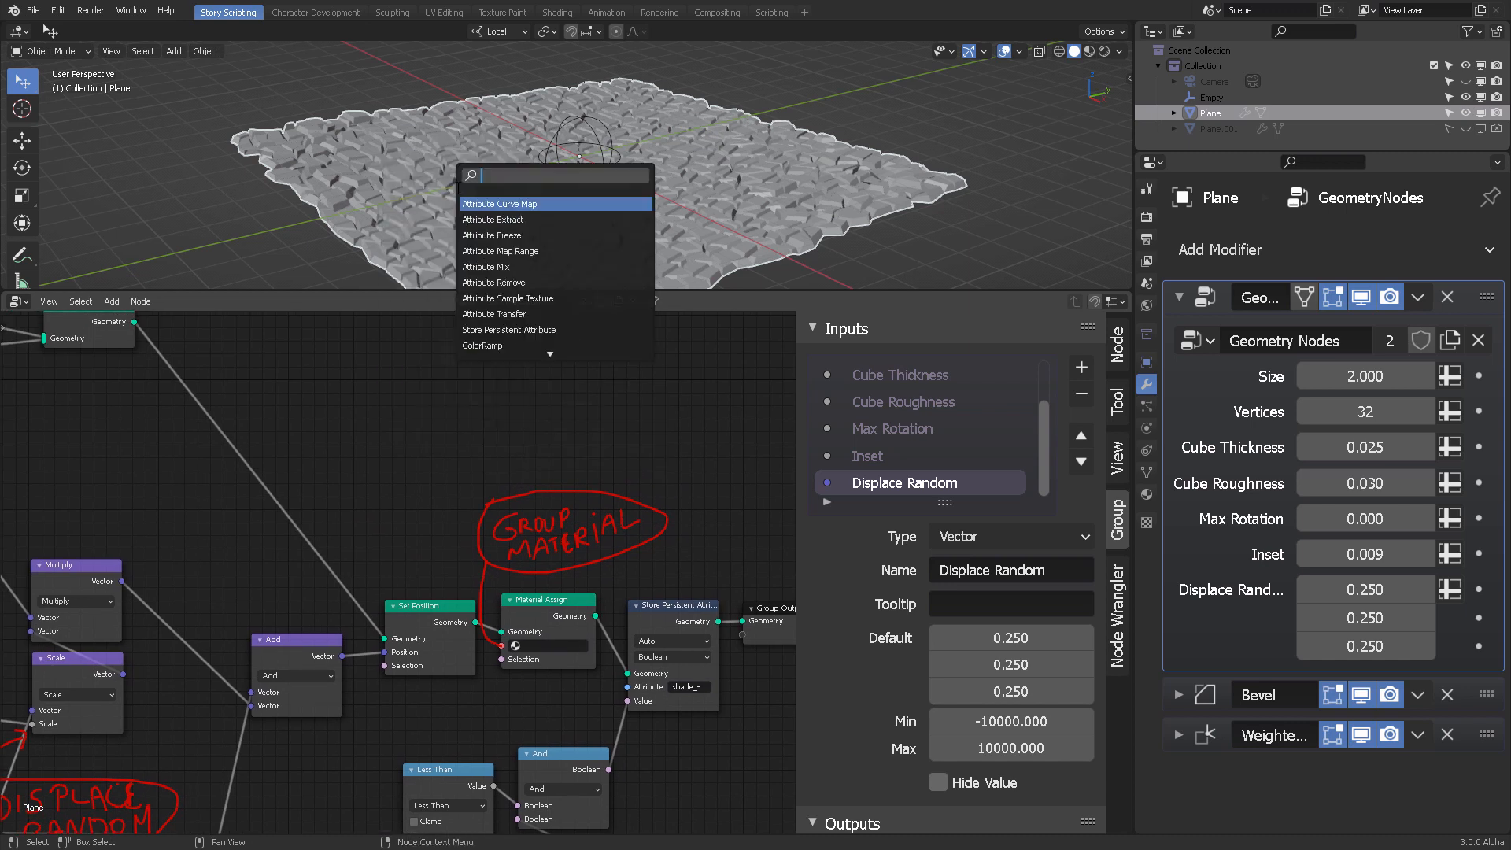
- Search 'grou' and select the new Material input in the group's input list
text(grou)
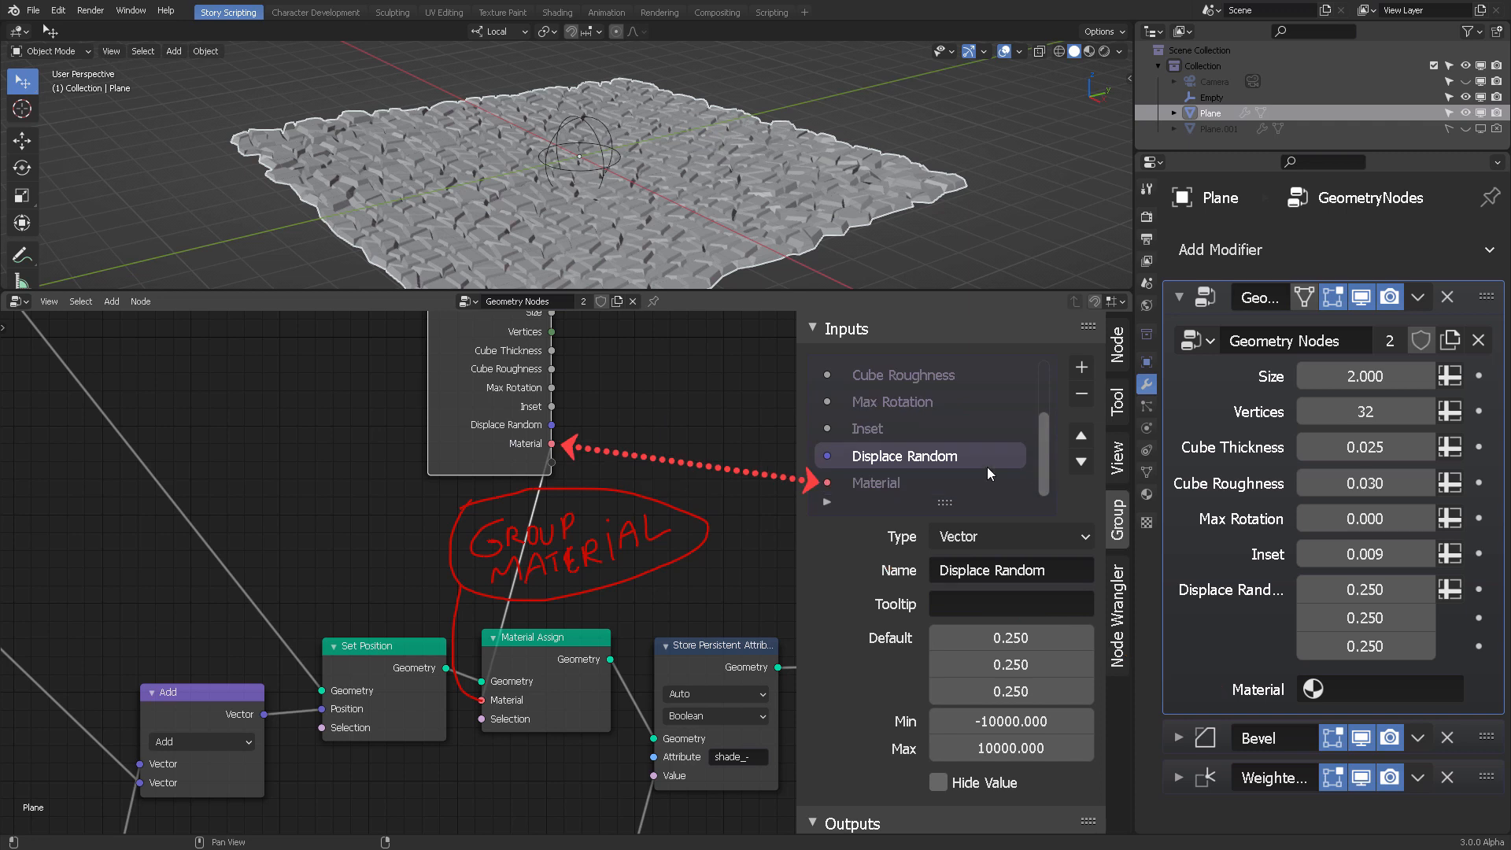
click(876, 481)
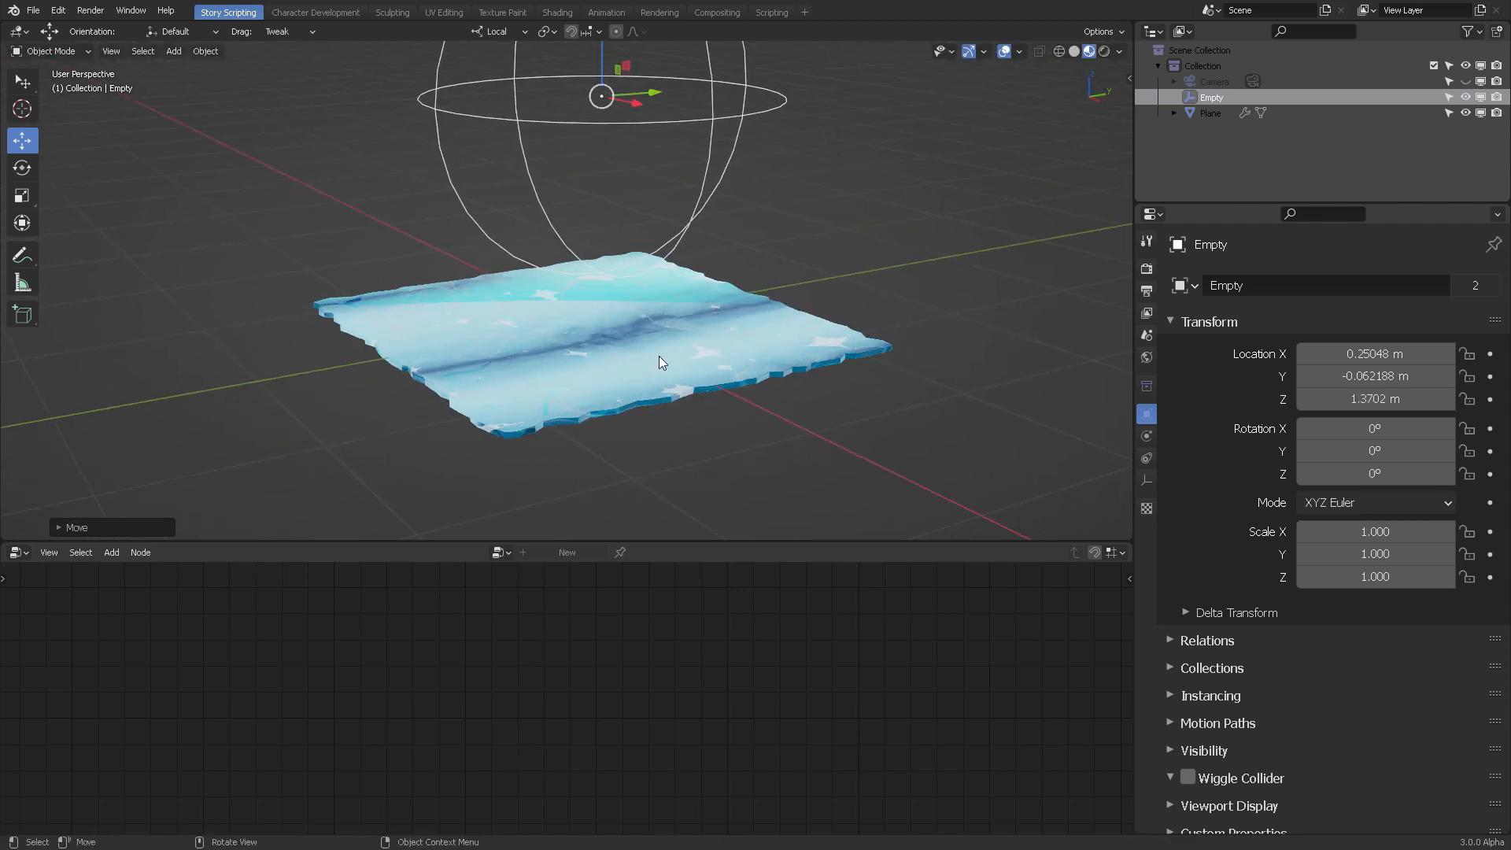
- Review the Plane's Dark Iceberg material settings, then select the empty above it
click(1209, 112)
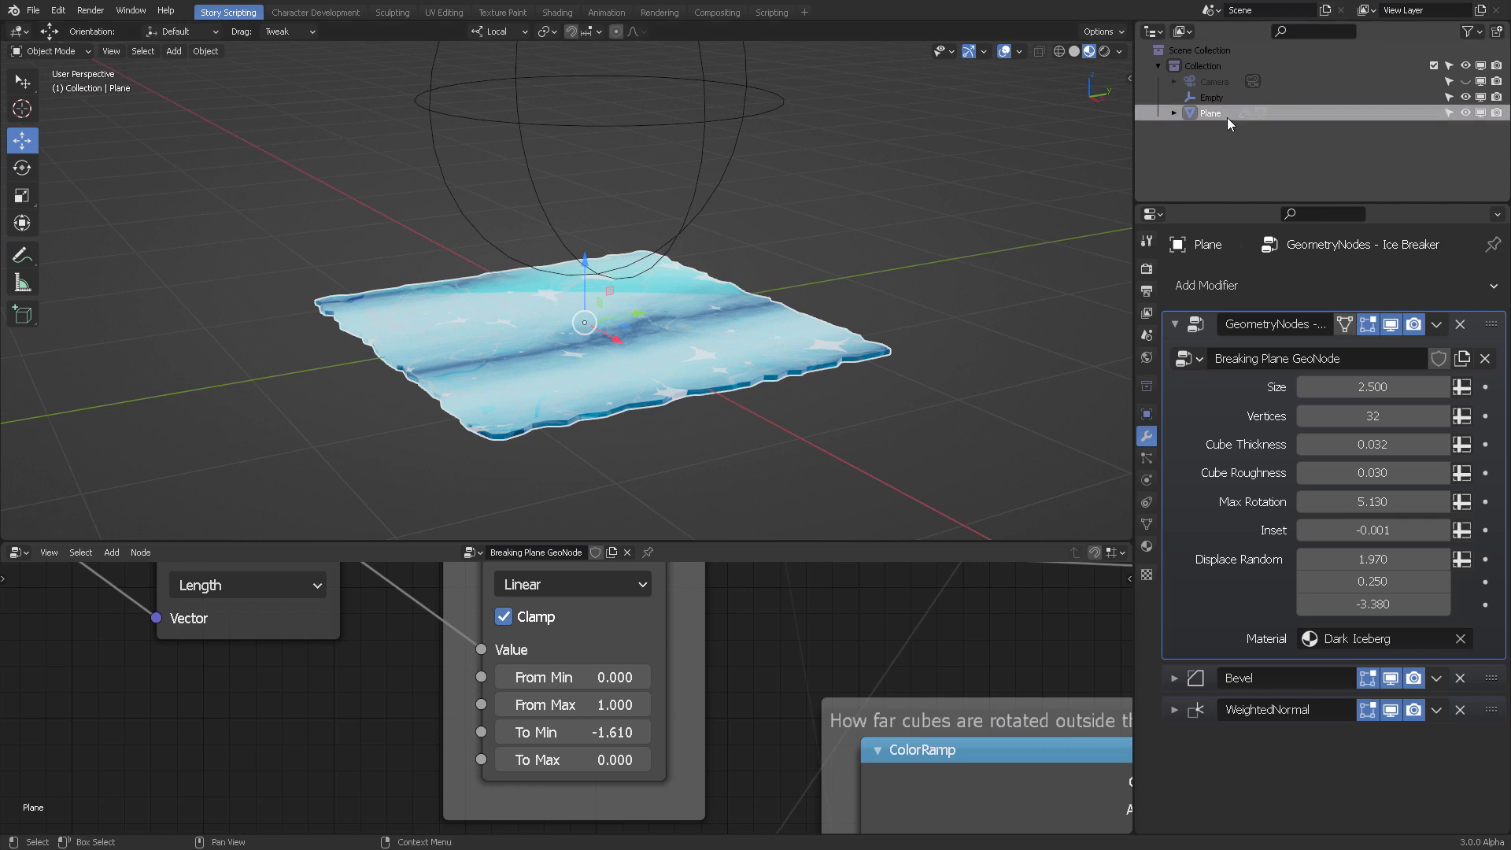
click(1146, 547)
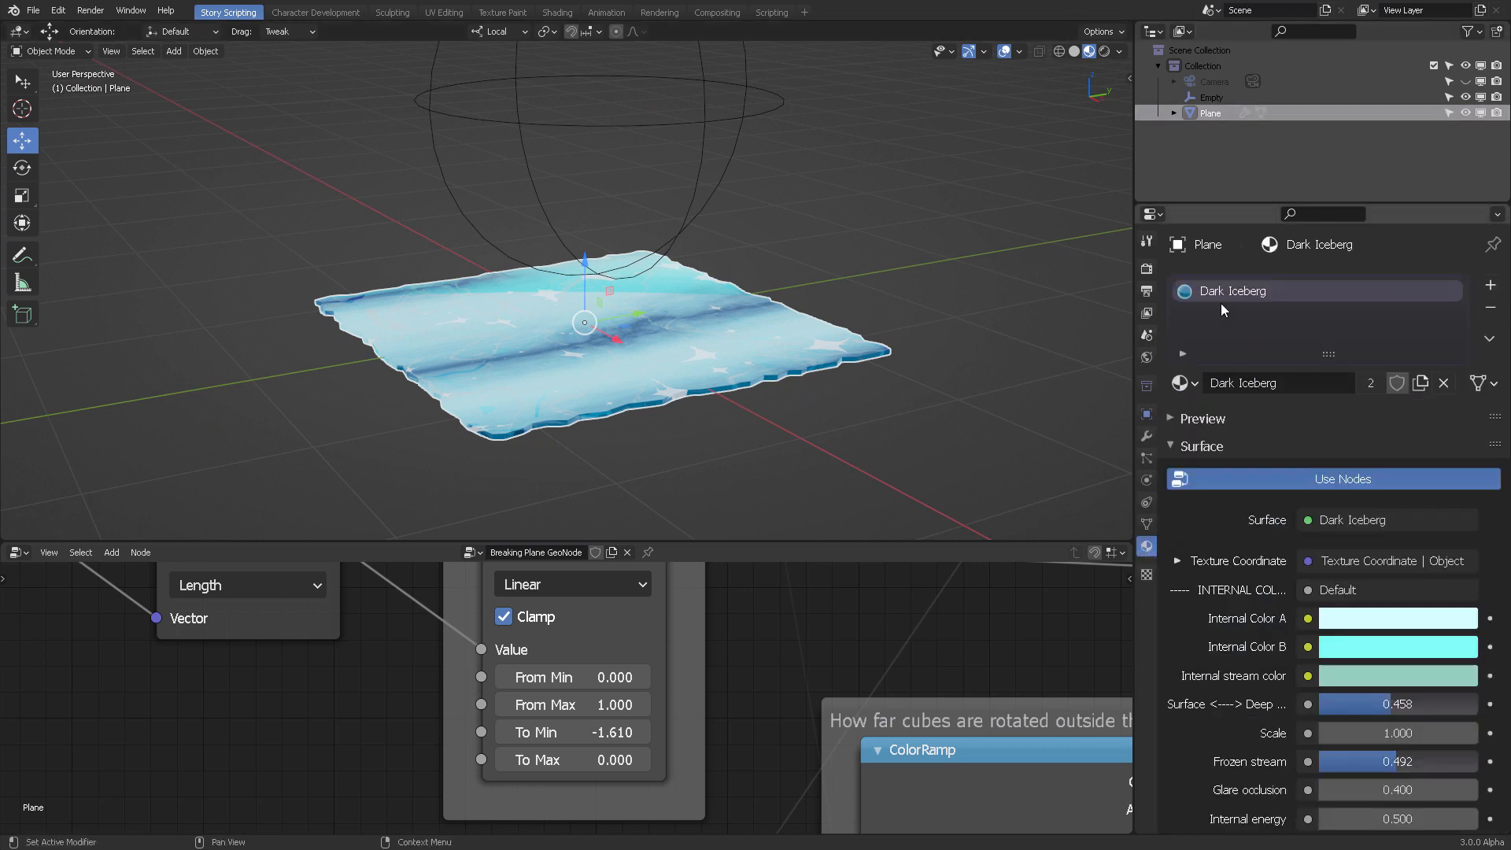
mouse_move(1186, 354)
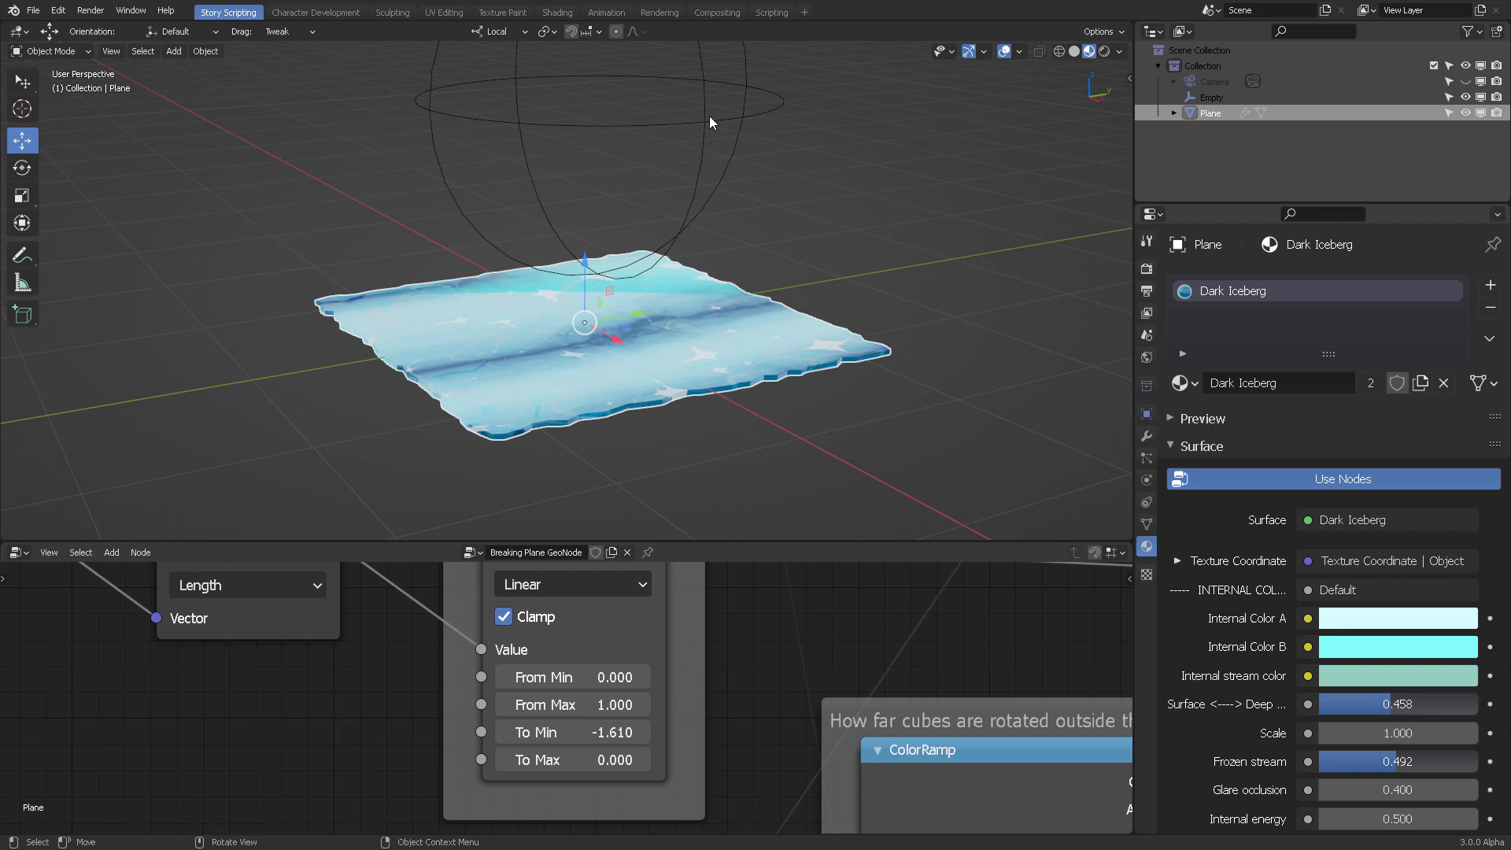
mouse_move(721, 112)
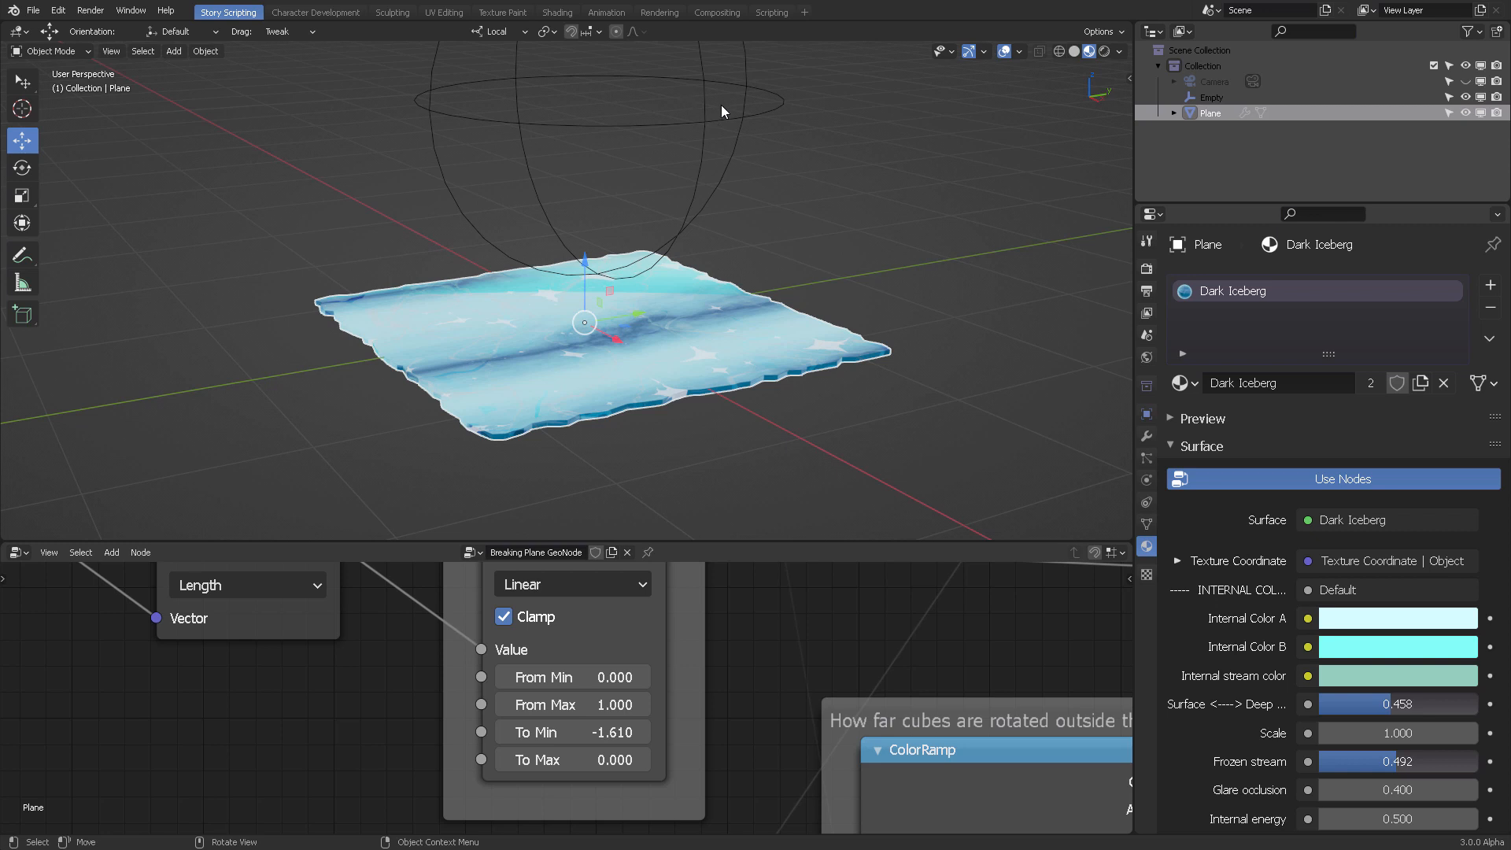
click(1206, 98)
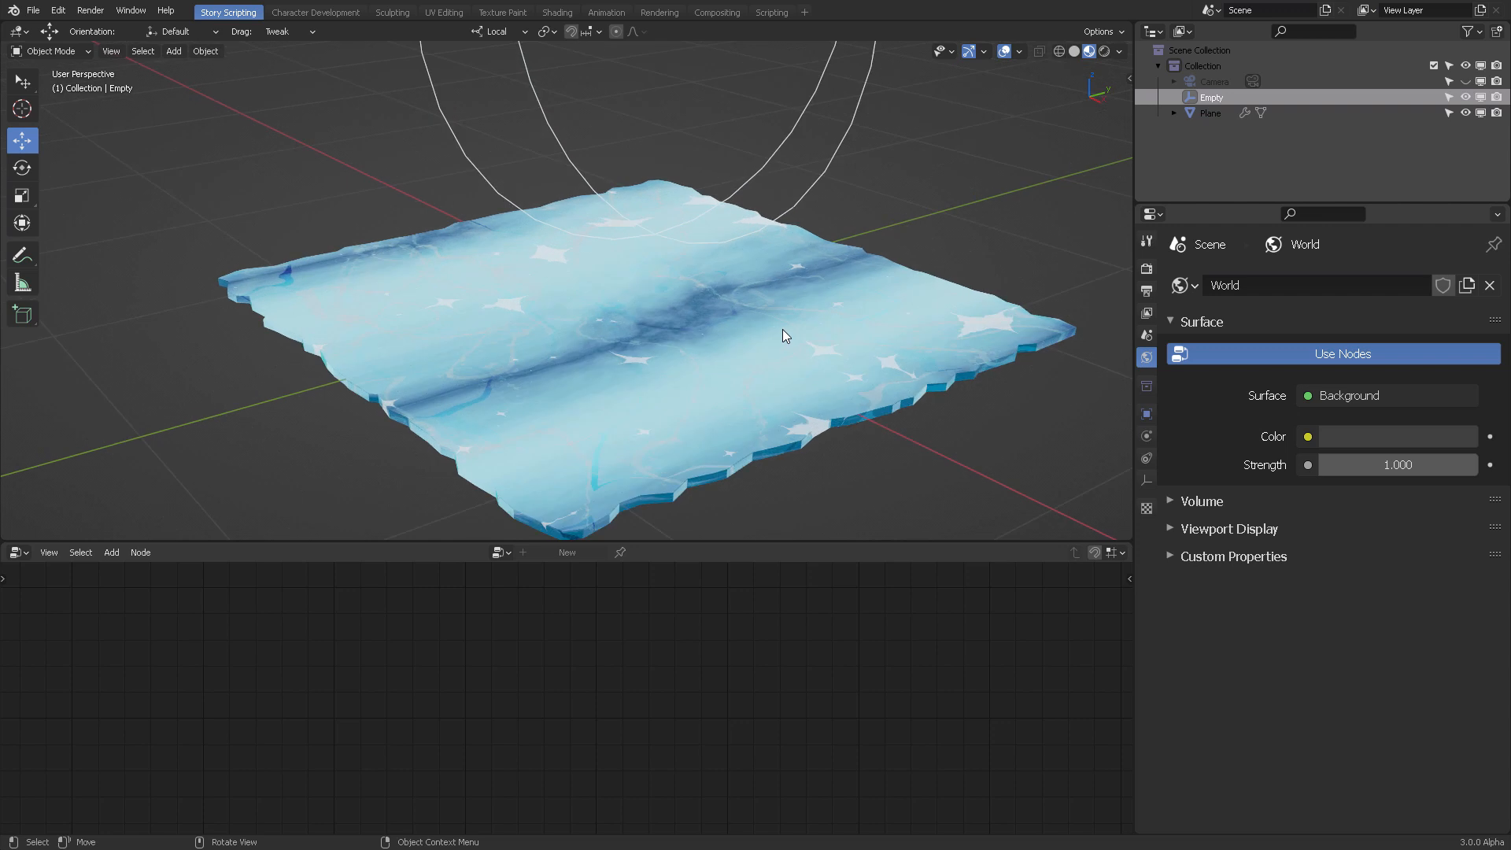
- Collapse WeightedNormal, expand the Plane's GeometryNodes modifier inputs, then select the empty
click(1209, 113)
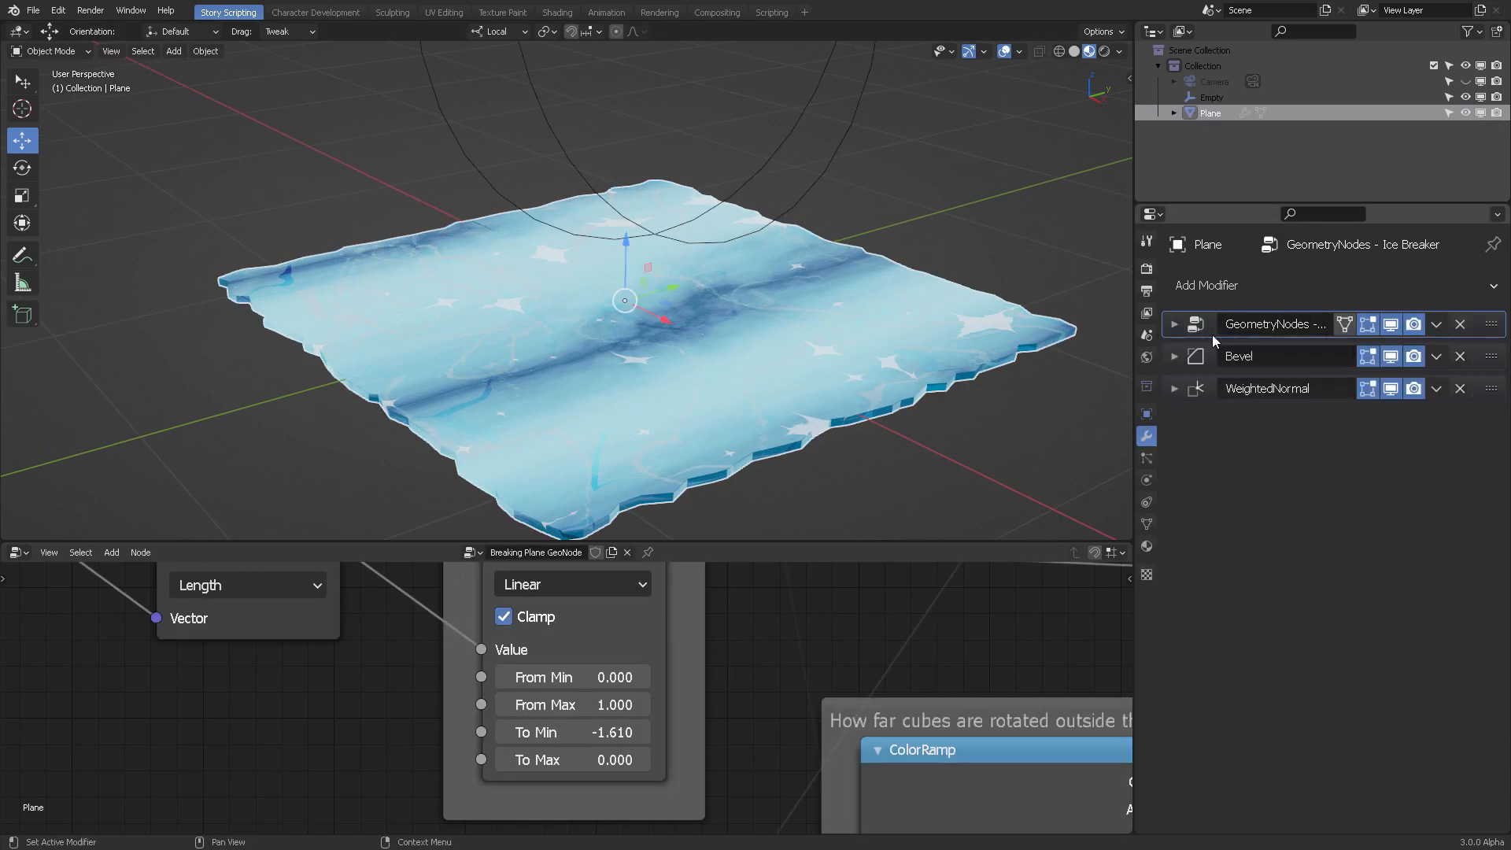
click(1175, 355)
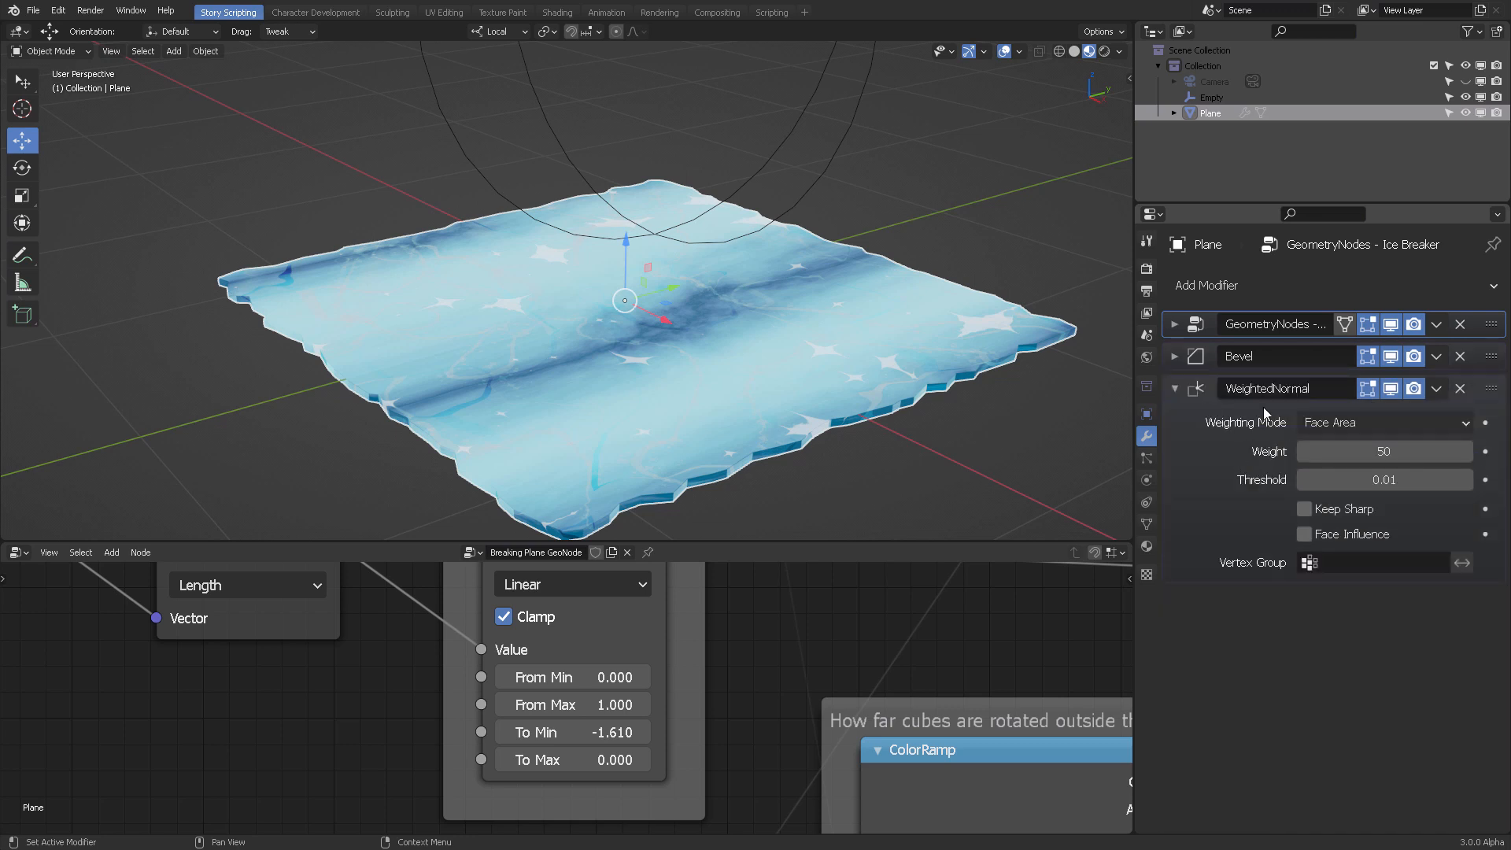
click(1175, 388)
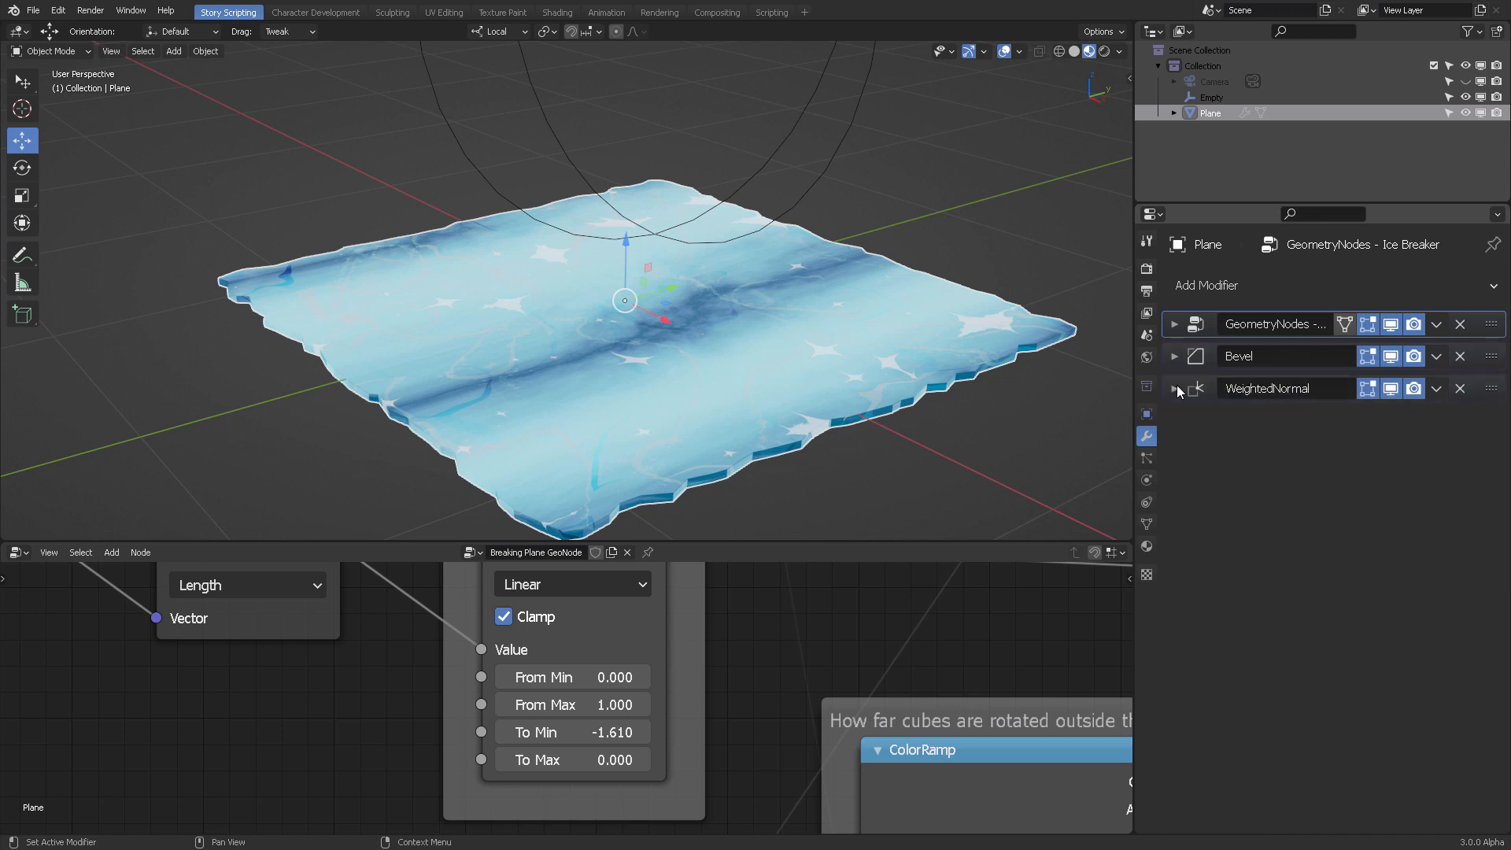
click(1175, 324)
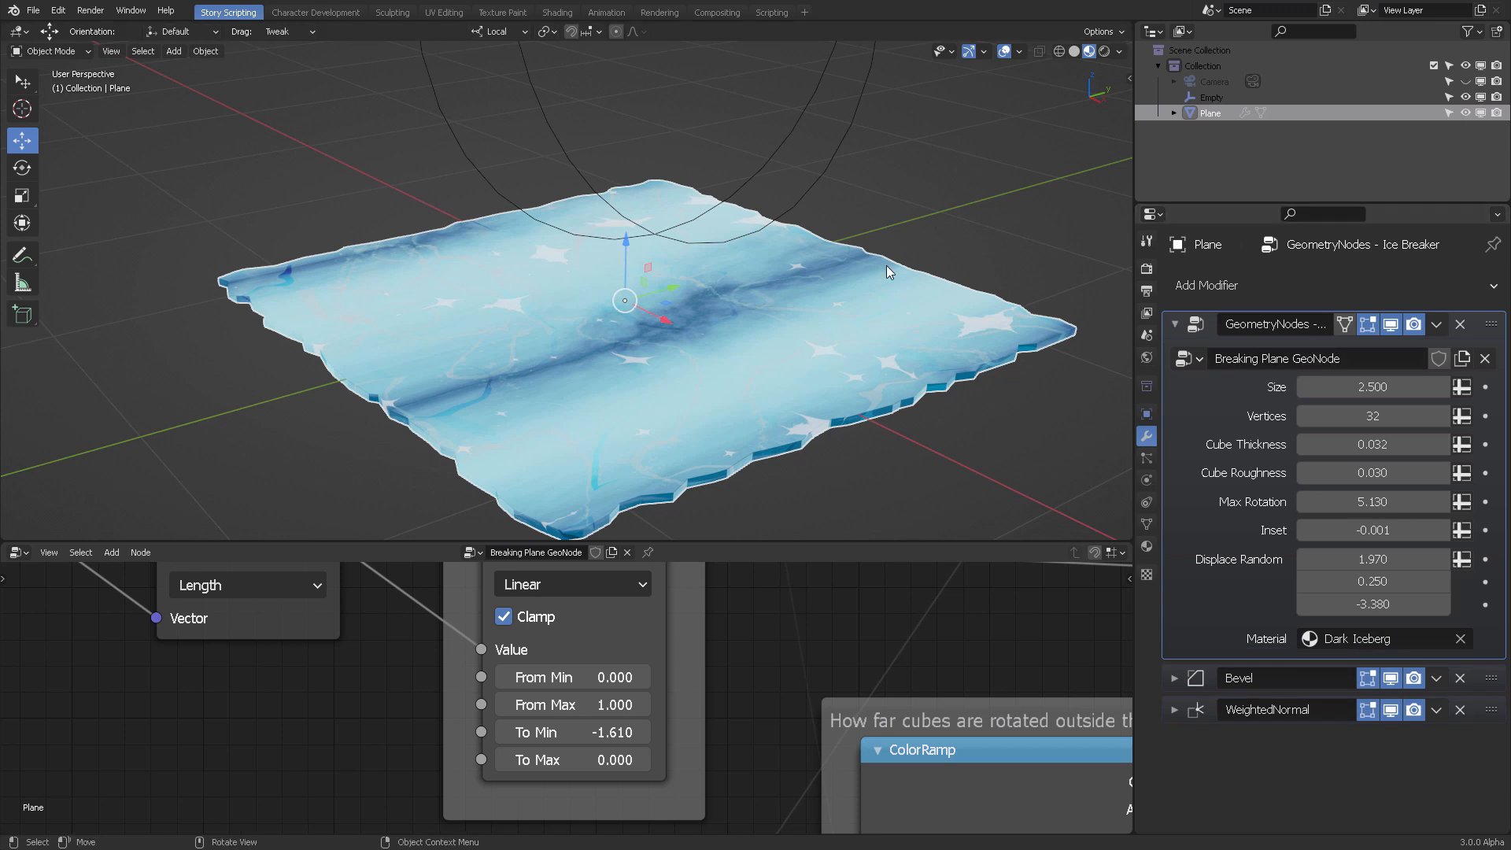
mouse_move(925, 265)
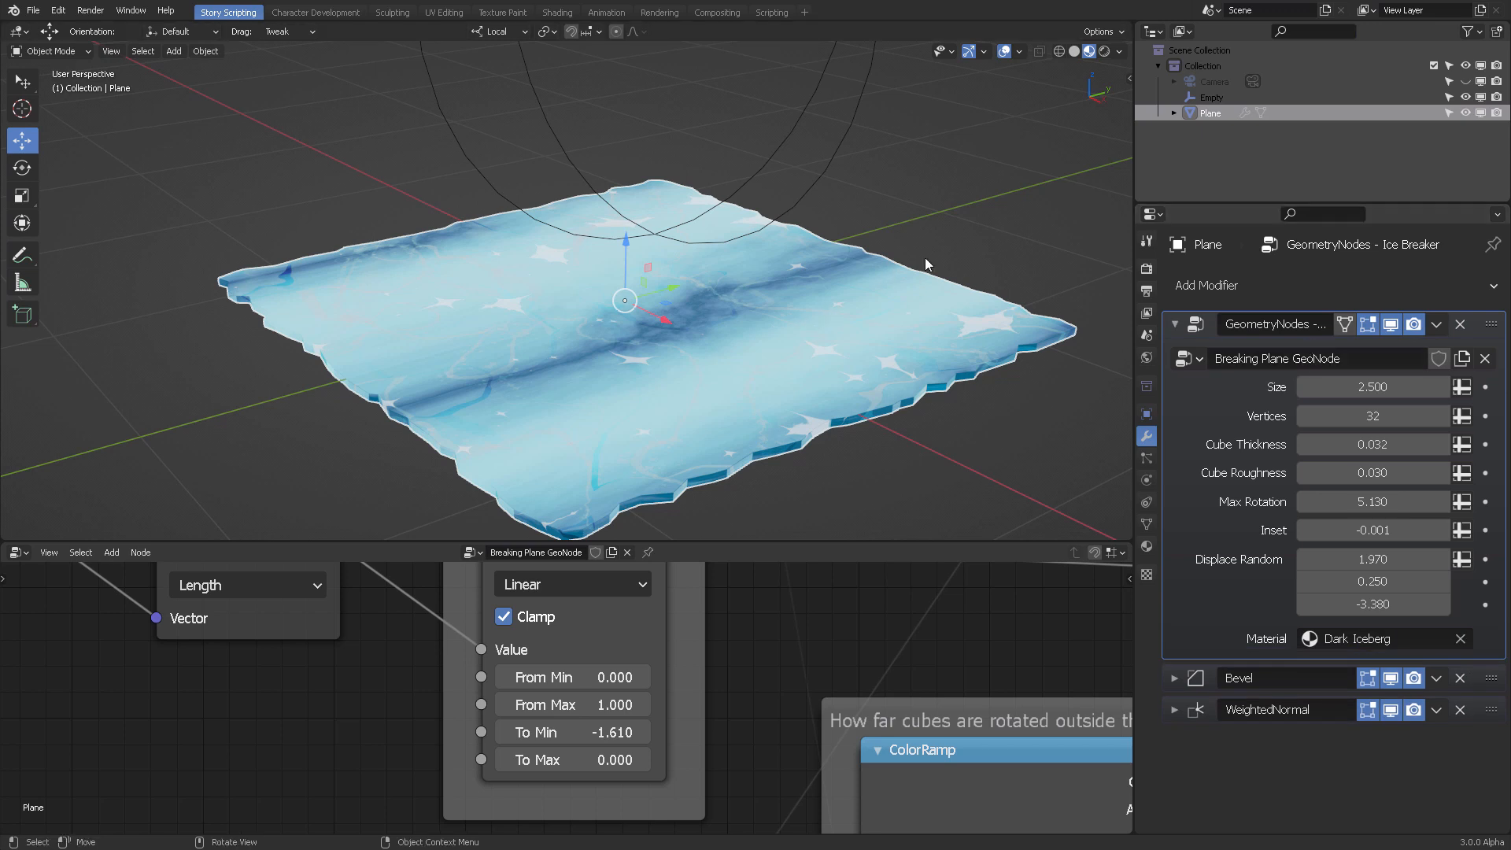
mouse_move(889, 271)
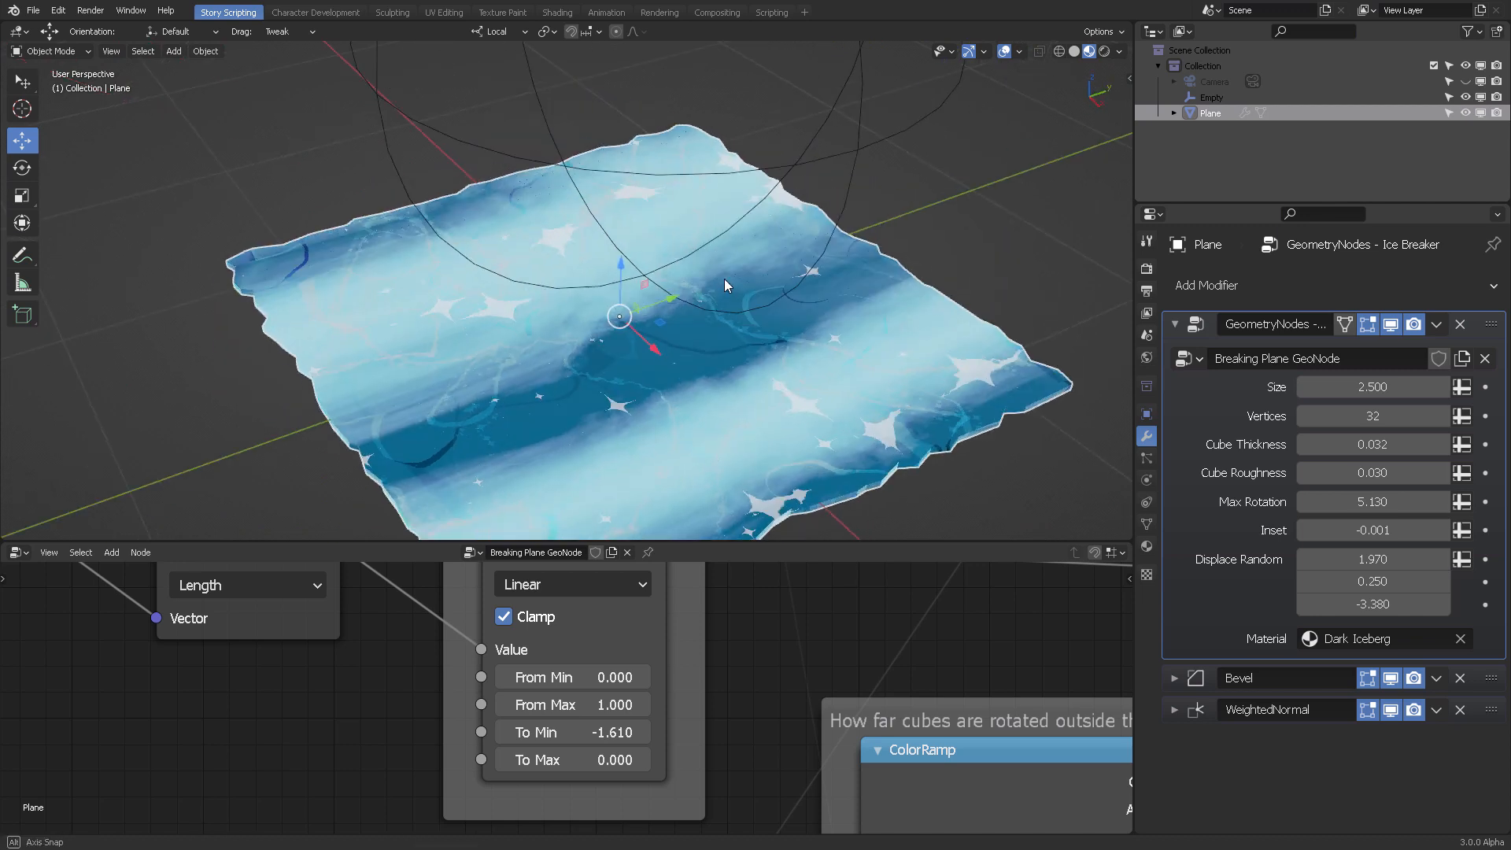
click(1206, 98)
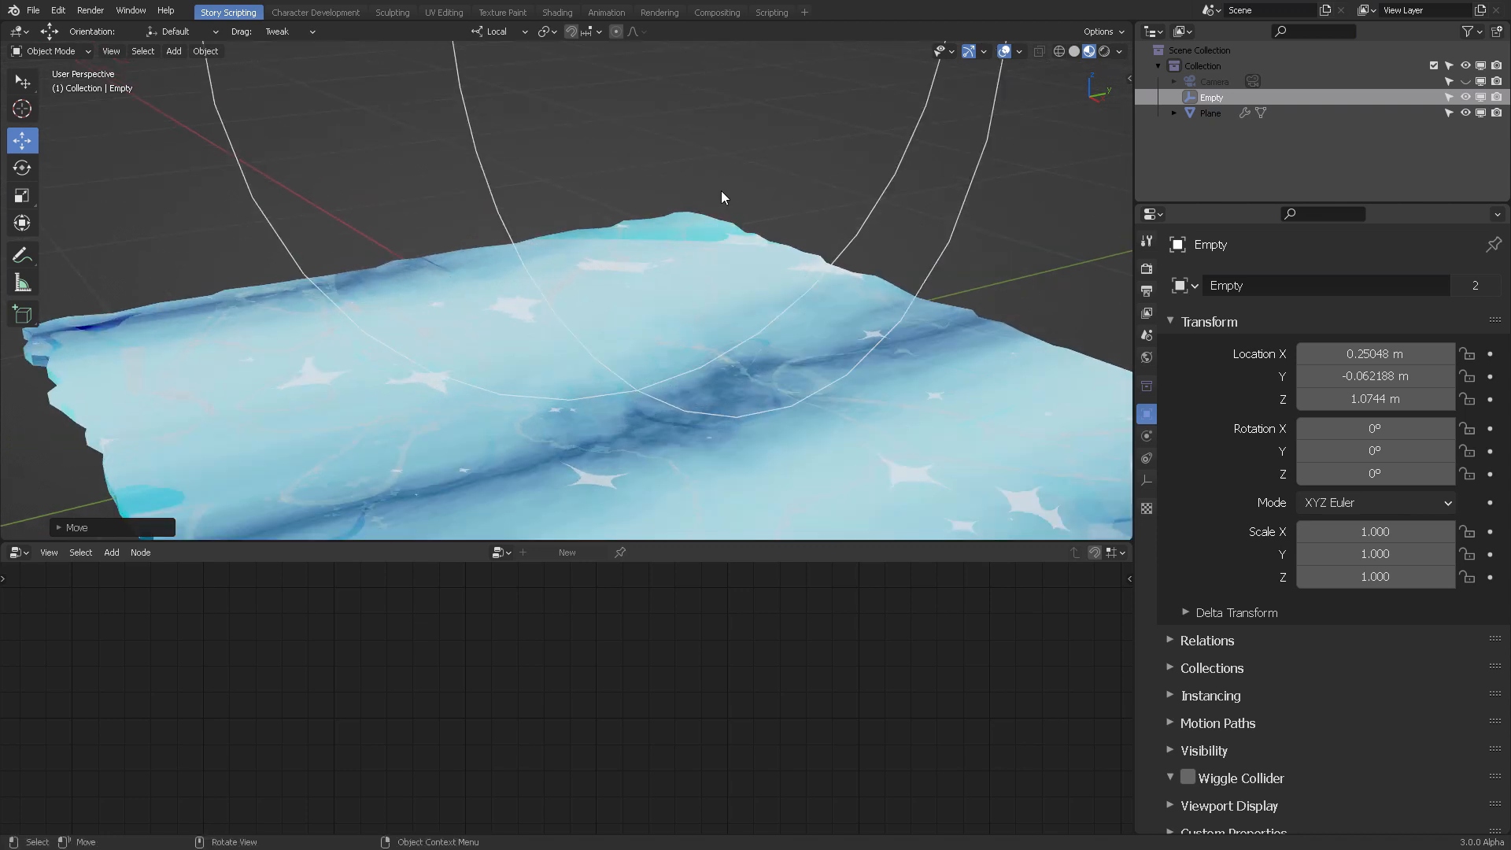
mouse_move(679, 347)
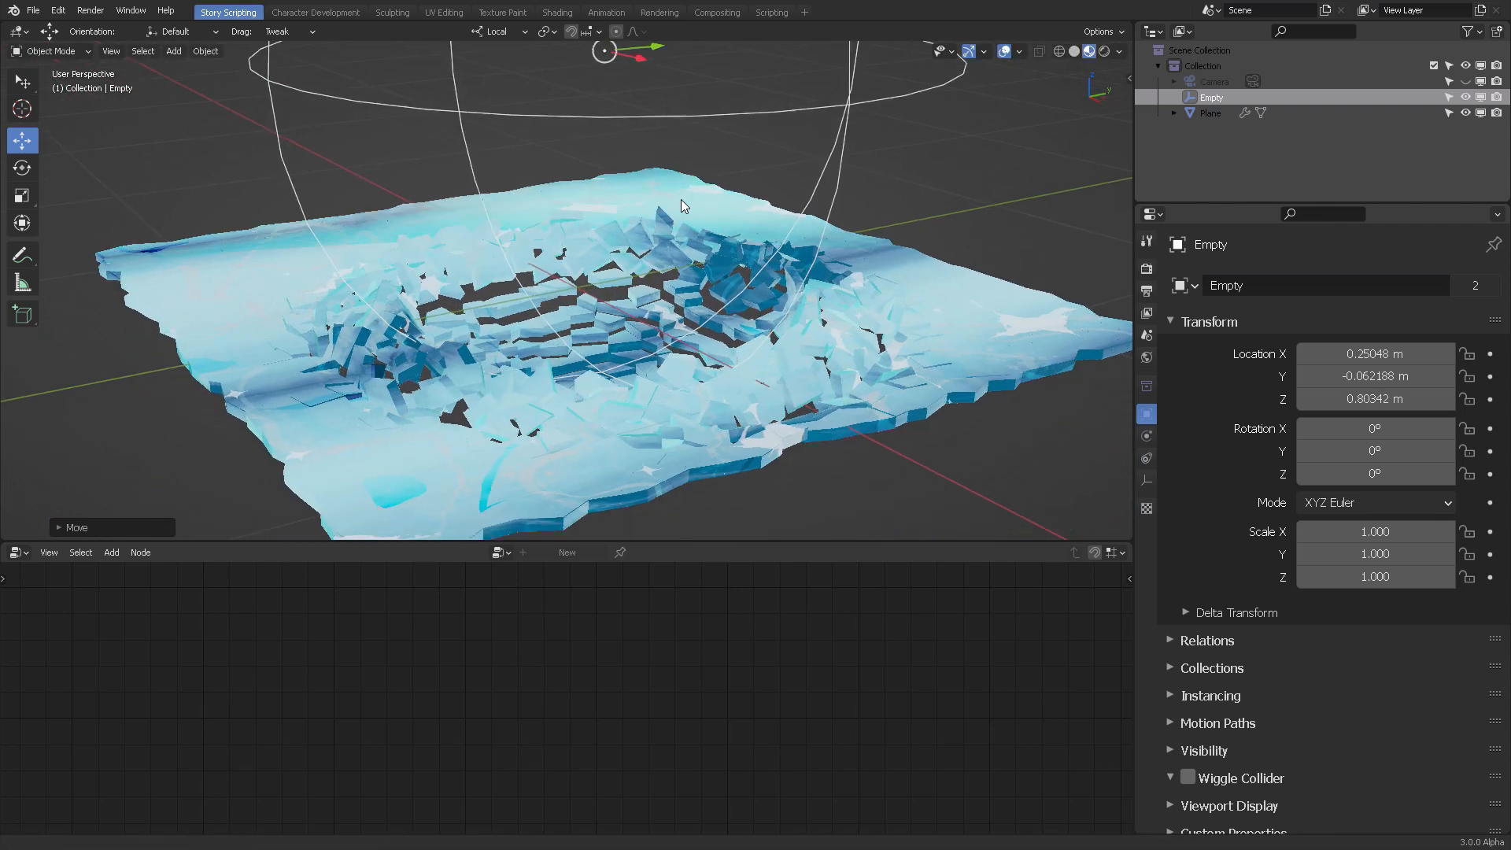
- Lower the empty to about 0.83 m so the ice shatters into tilted cubes
key(g)
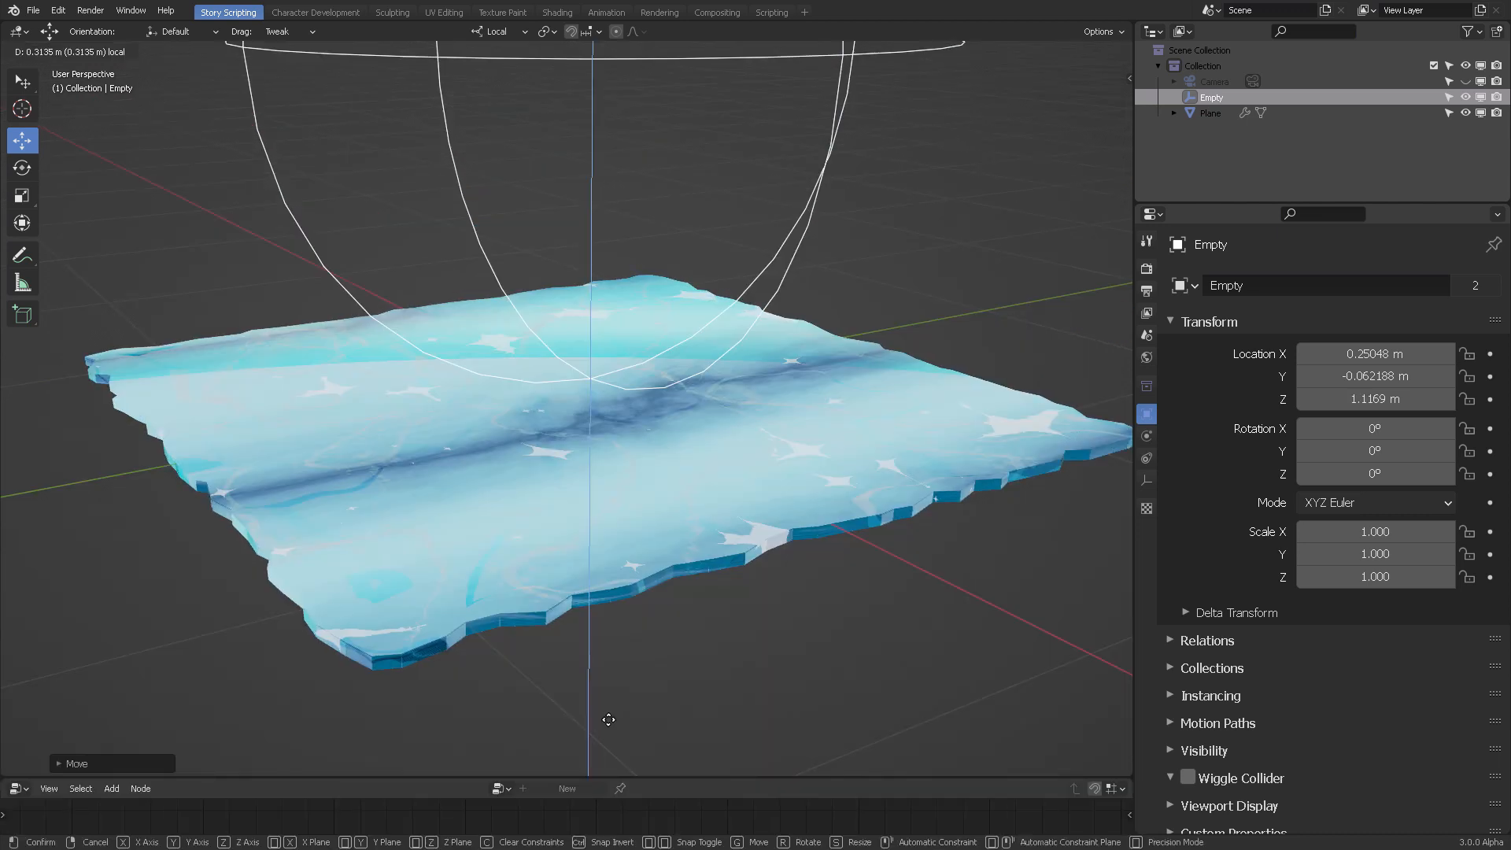
mouse_move(609, 735)
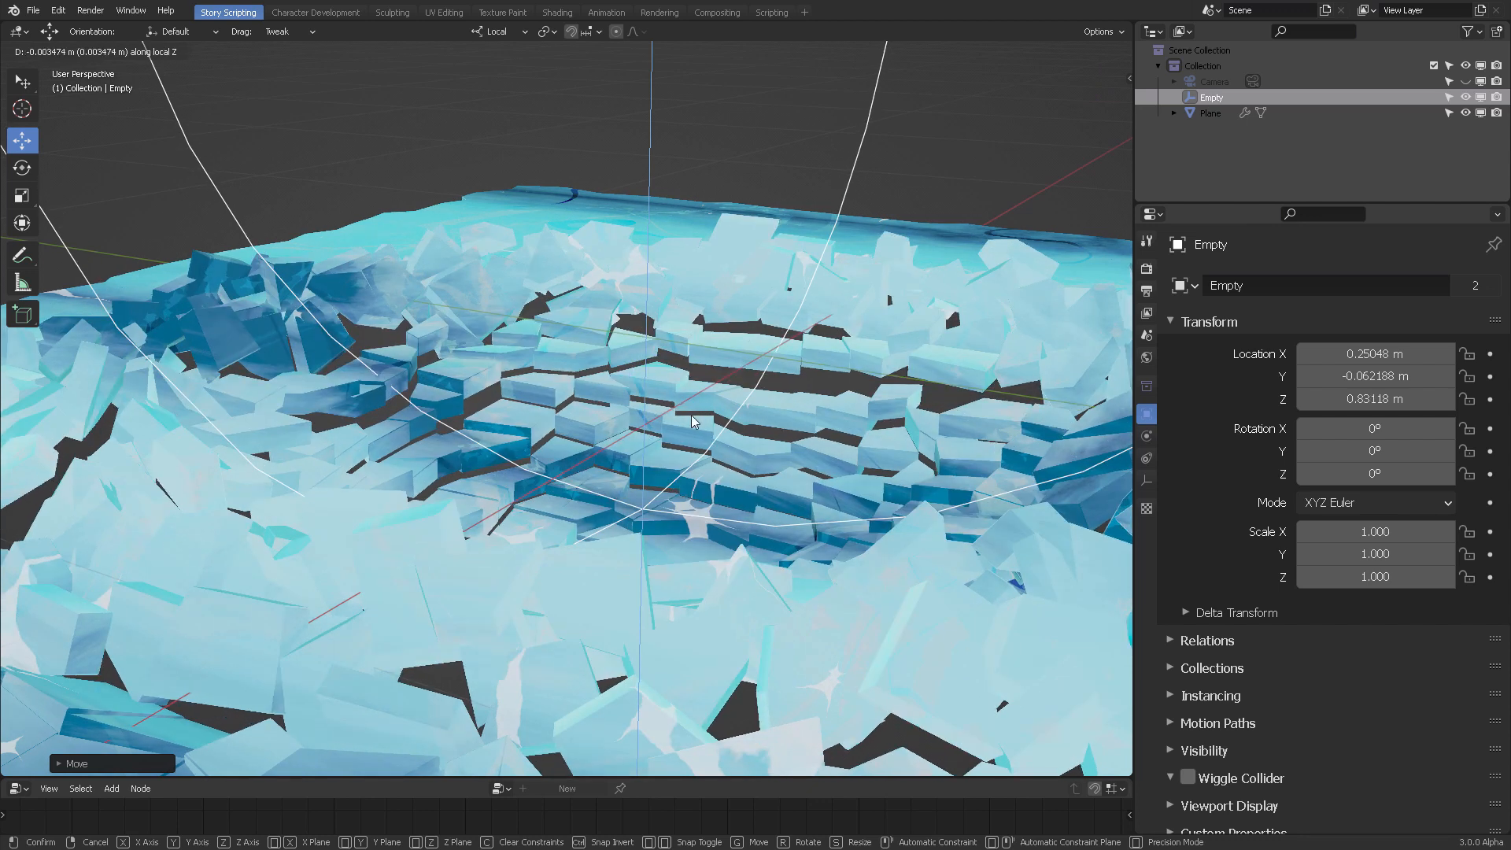
click(841, 433)
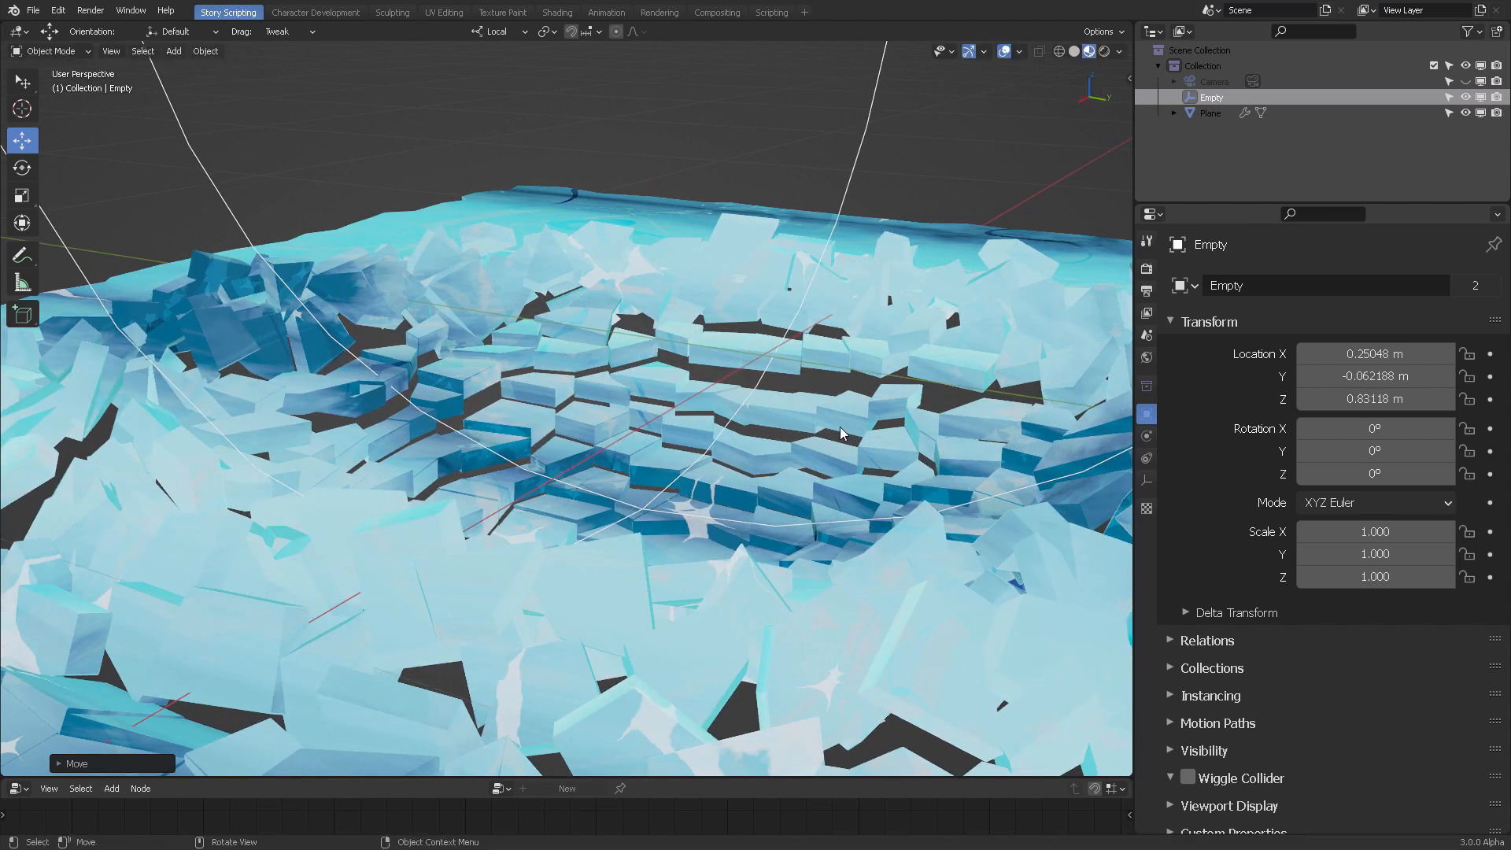